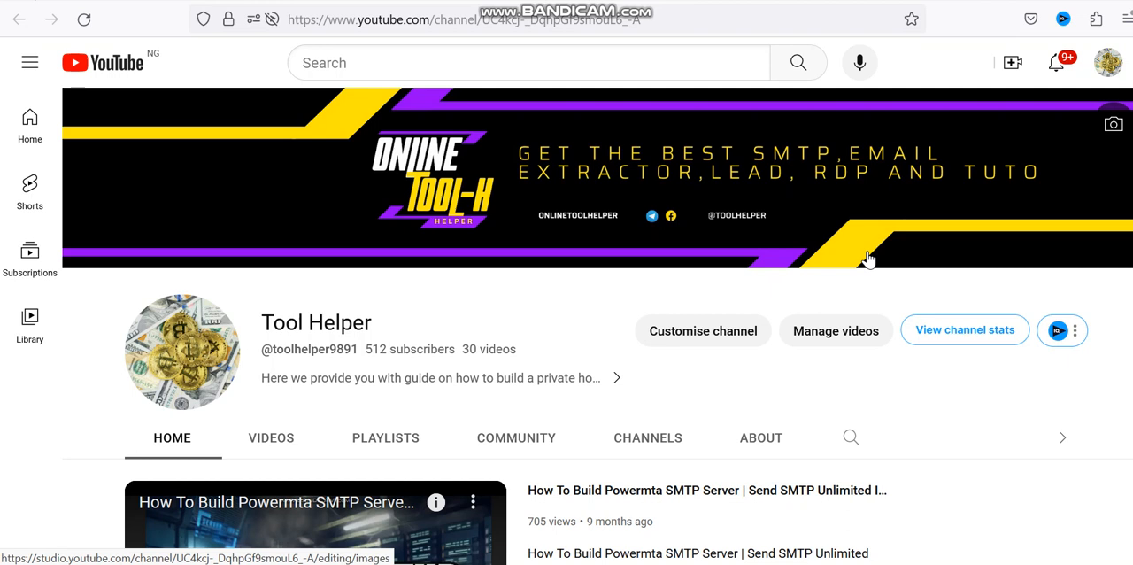
Write a requirements note with 'domain' and 'vps centos7' on two lines.
scroll("down", 3)
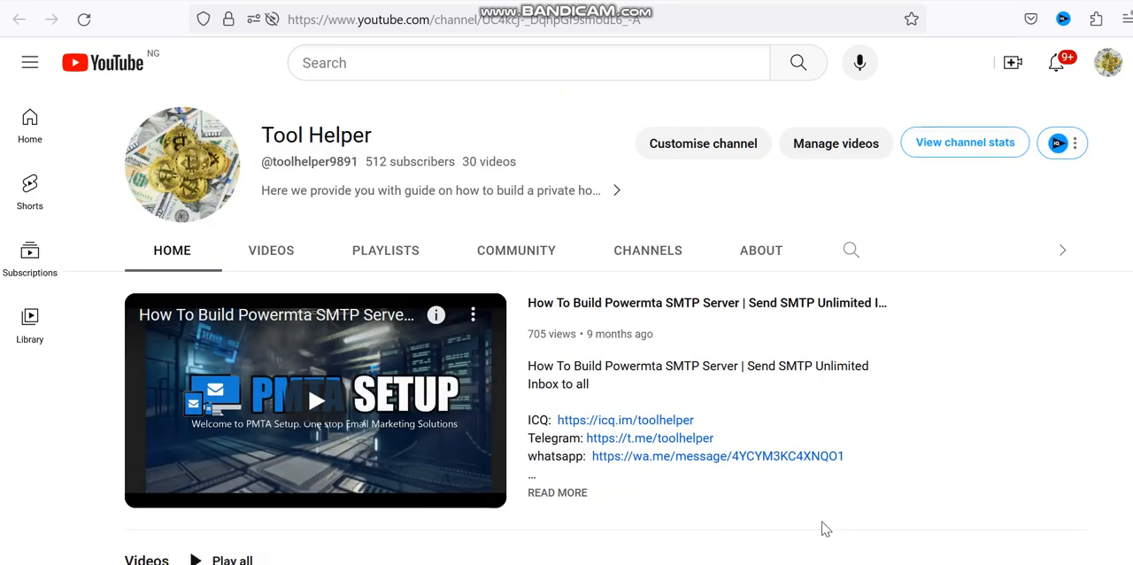
scroll("down", 3)
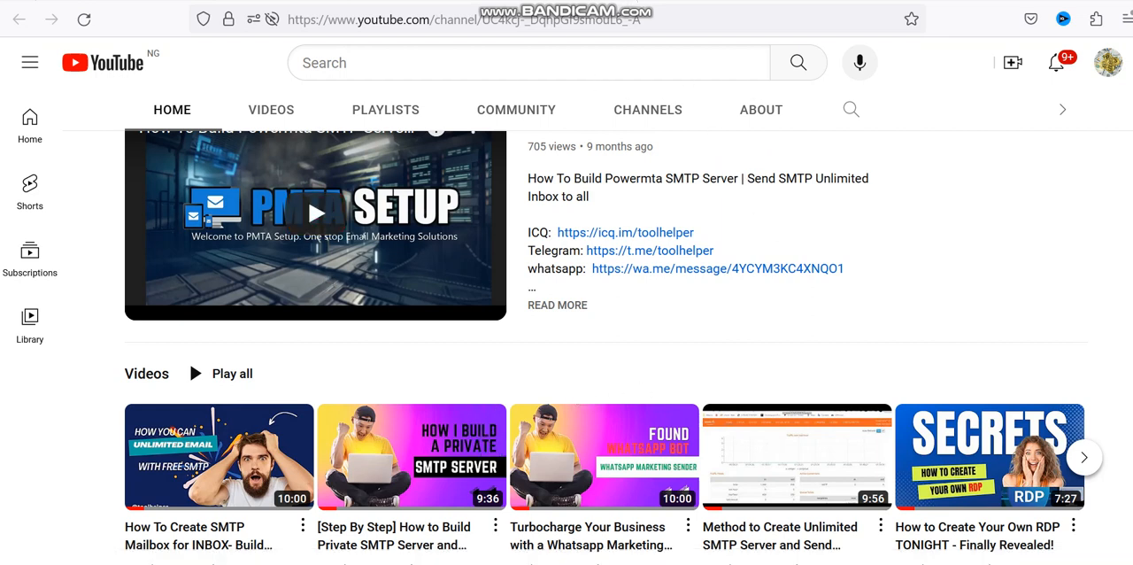
mouse_move(999, 4)
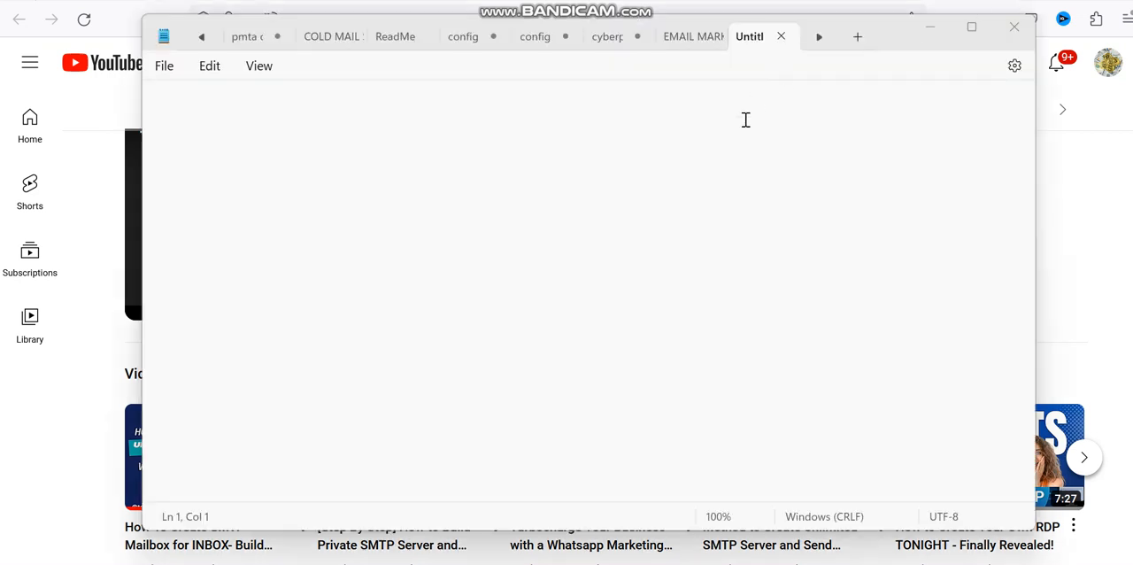
type("domain")
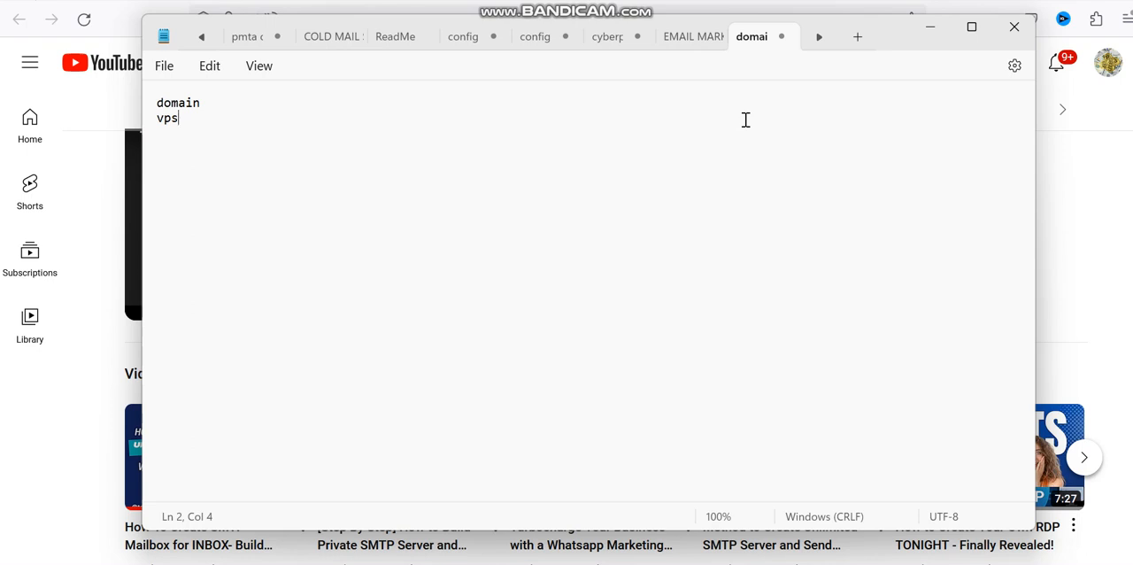
type("centos")
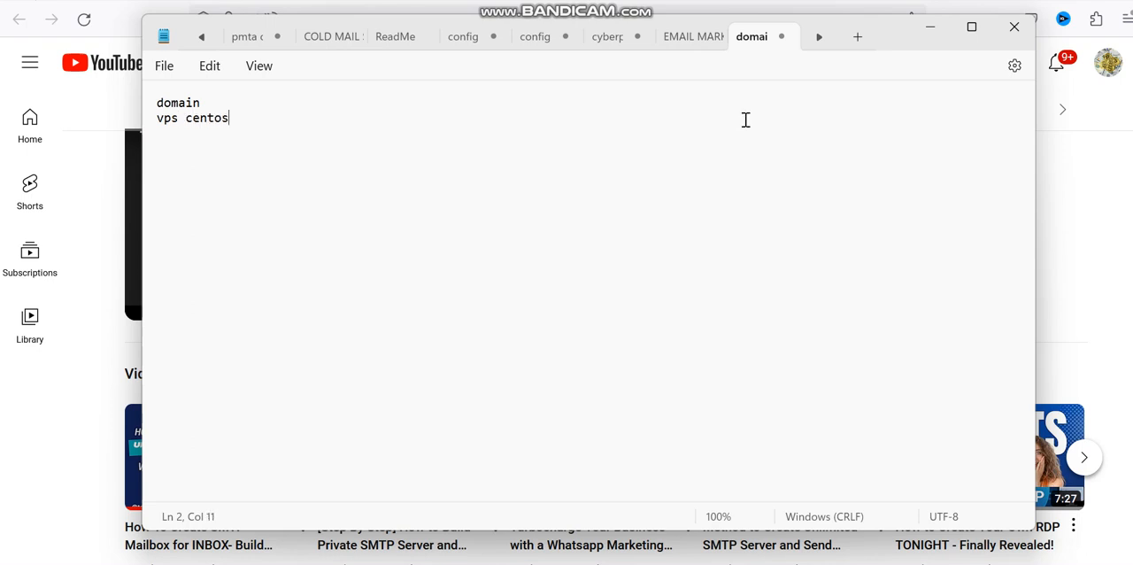
type("7")
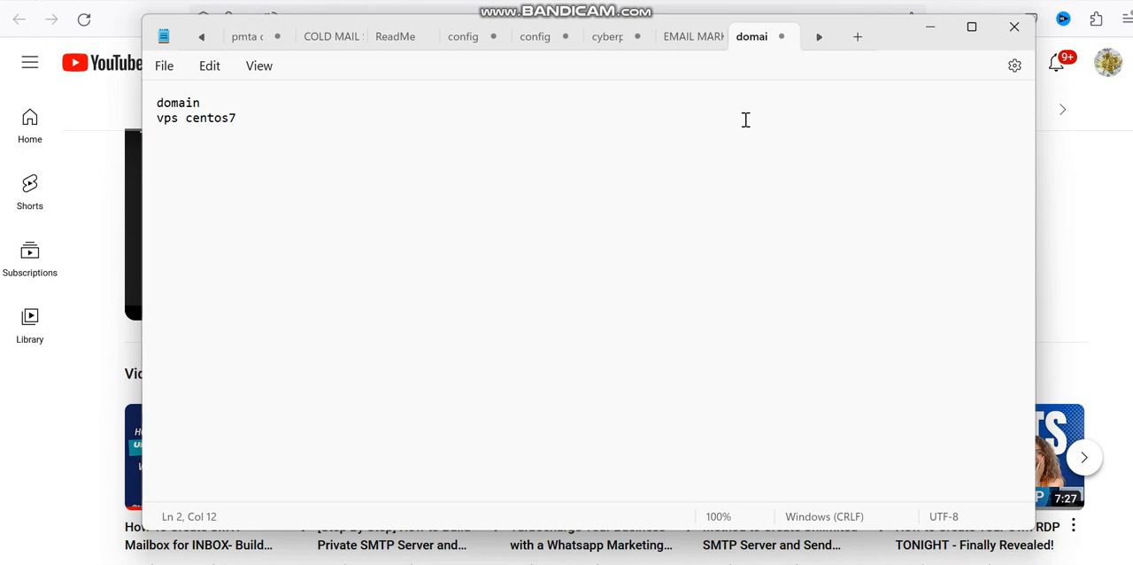
mouse_move(706, 110)
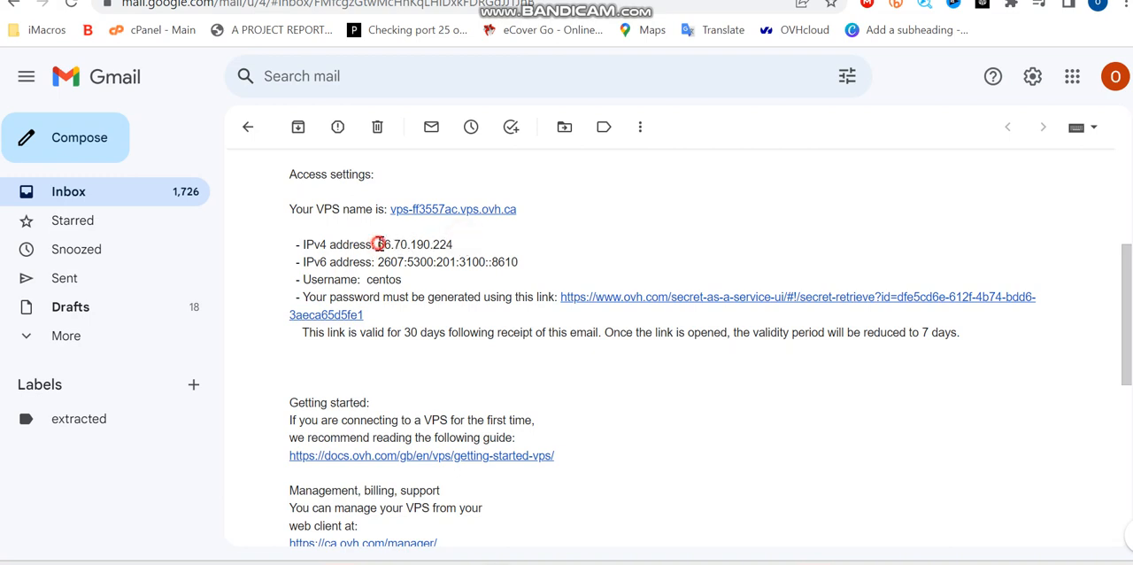
Reconnect Bitvise as root to host 66.70.190.224 and start a terminal console on it.
double_click(414, 244)
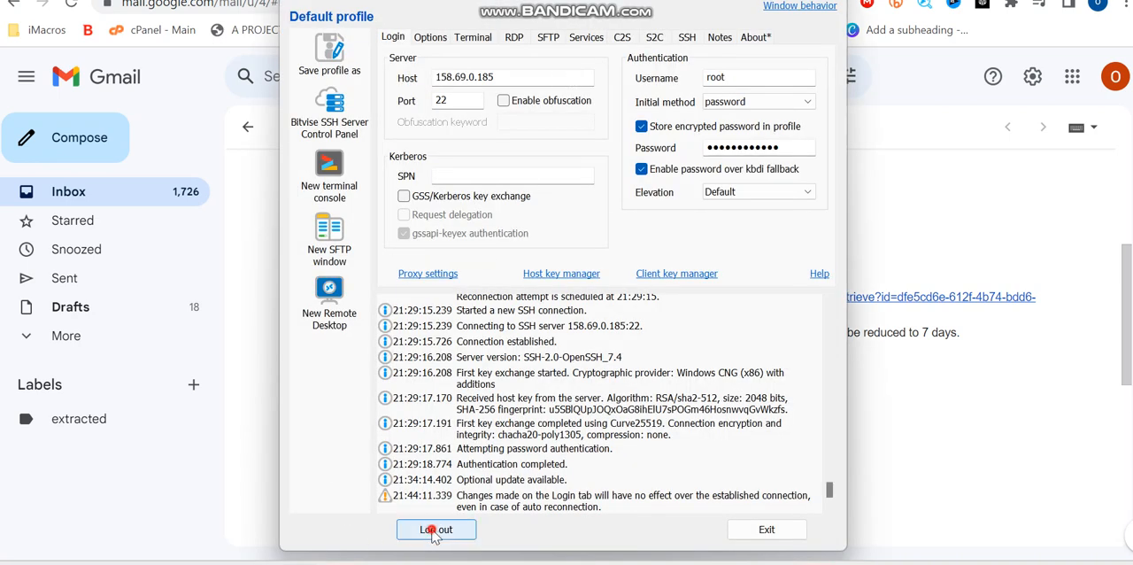
left_click(436, 528)
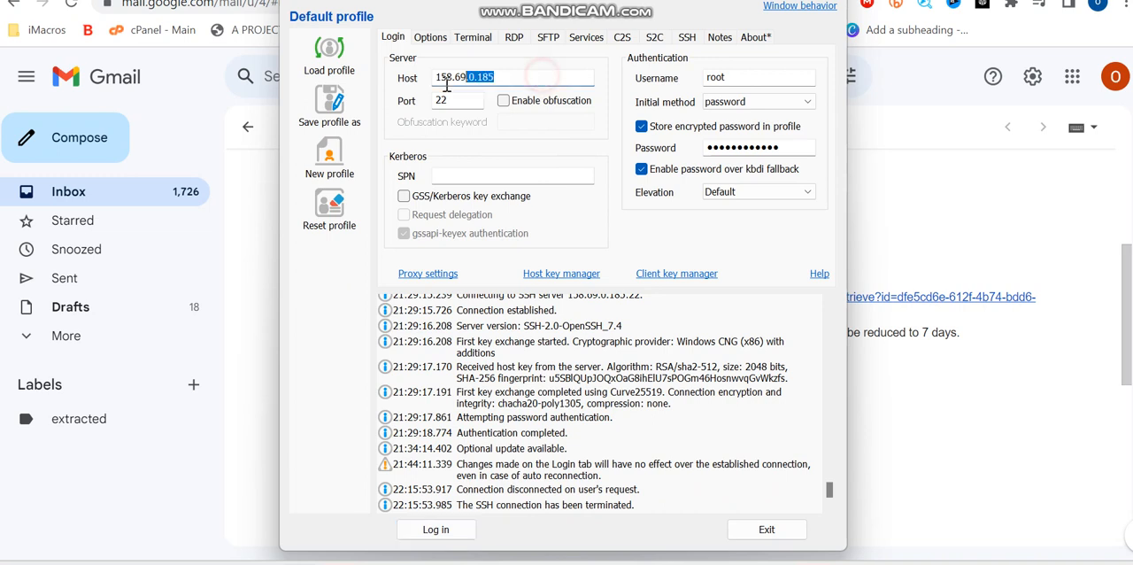
type("66.70.190.224")
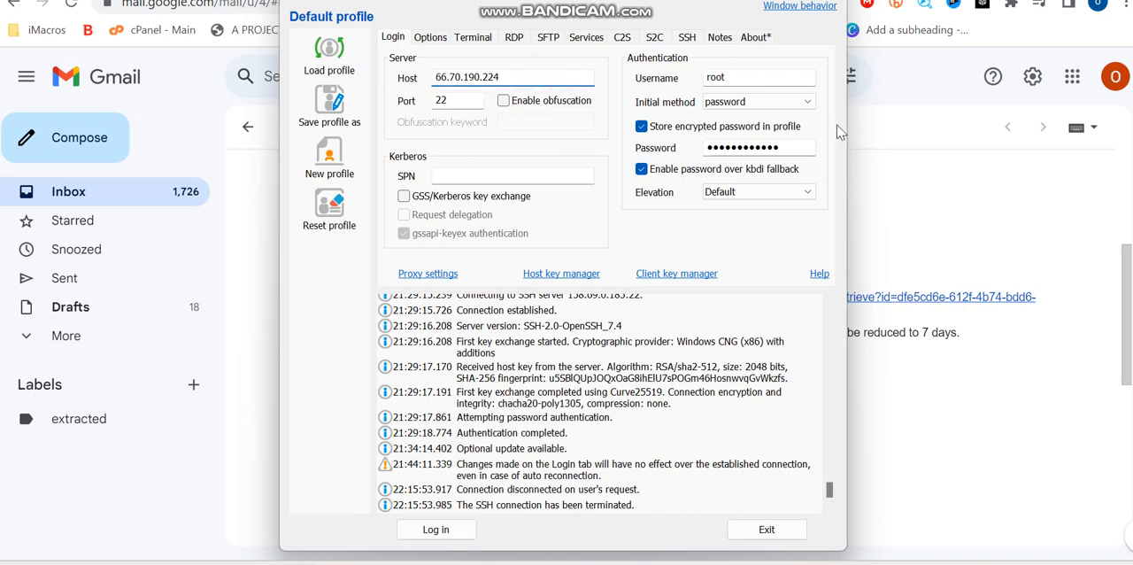
left_click(758, 147)
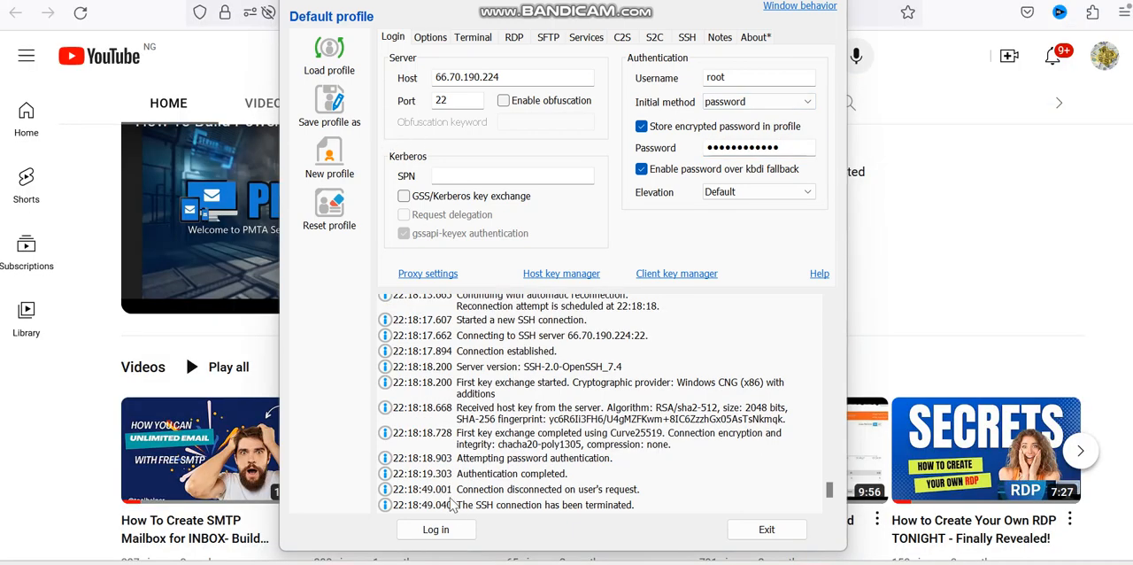
left_click(436, 527)
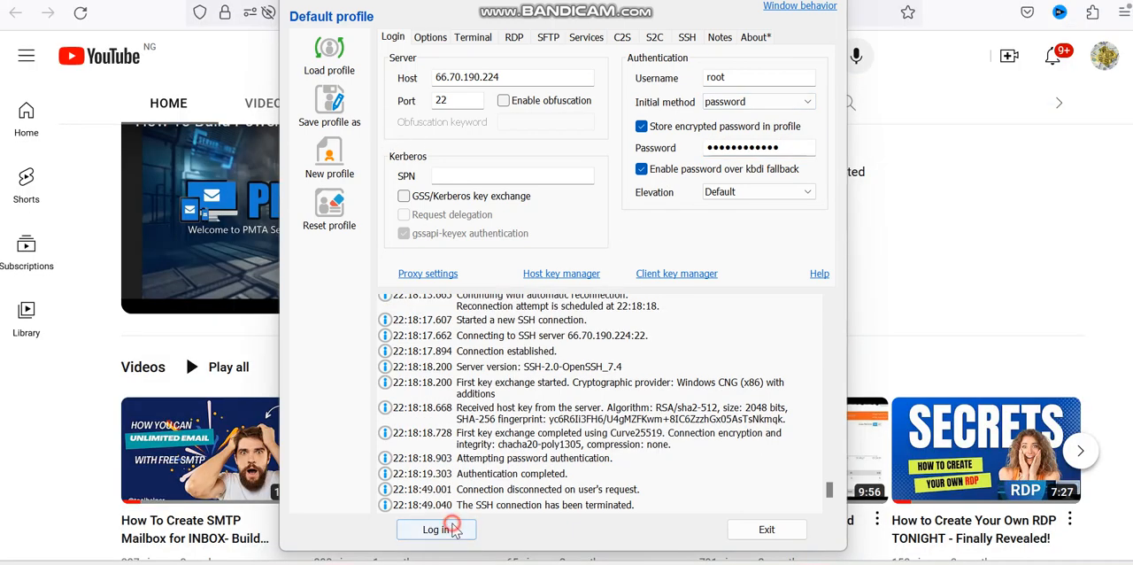
left_click(435, 527)
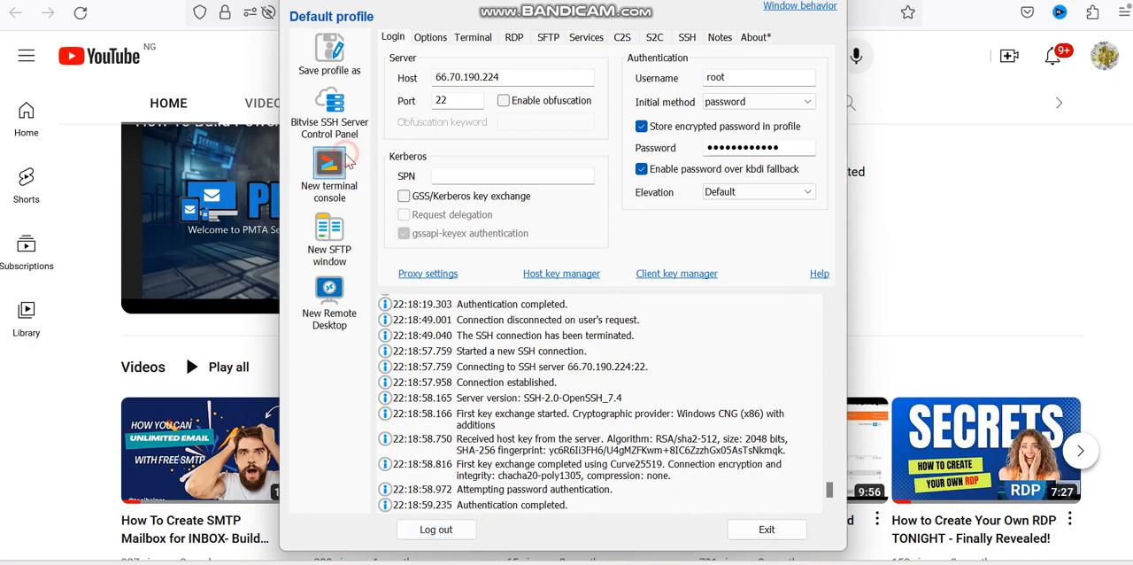
left_click(329, 168)
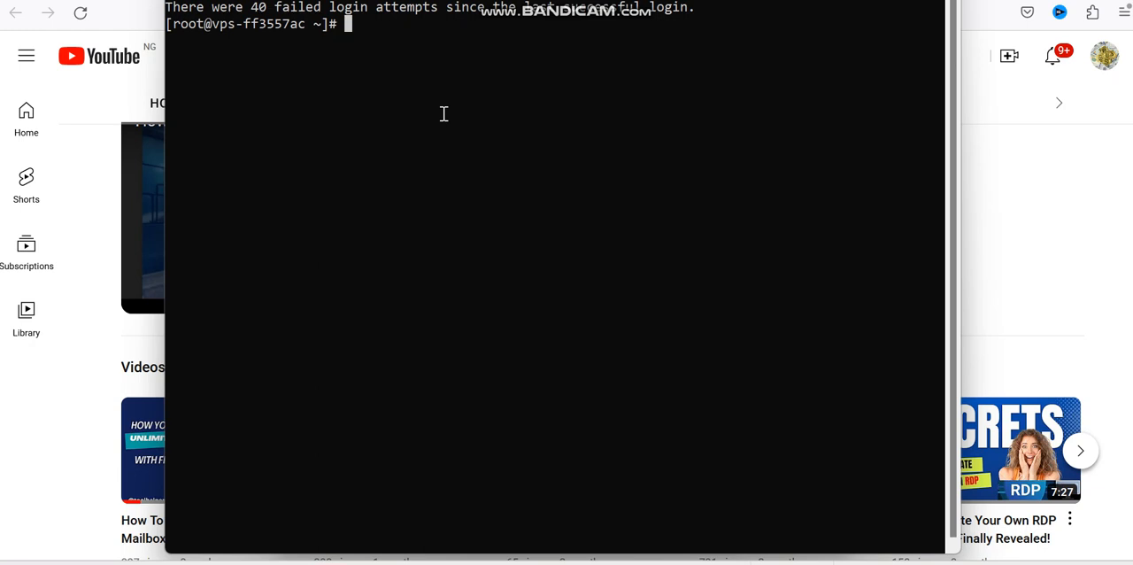
Become root with sudo -i, find apt missing, and run 'yum update -y' to completion.
type("sudo -i")
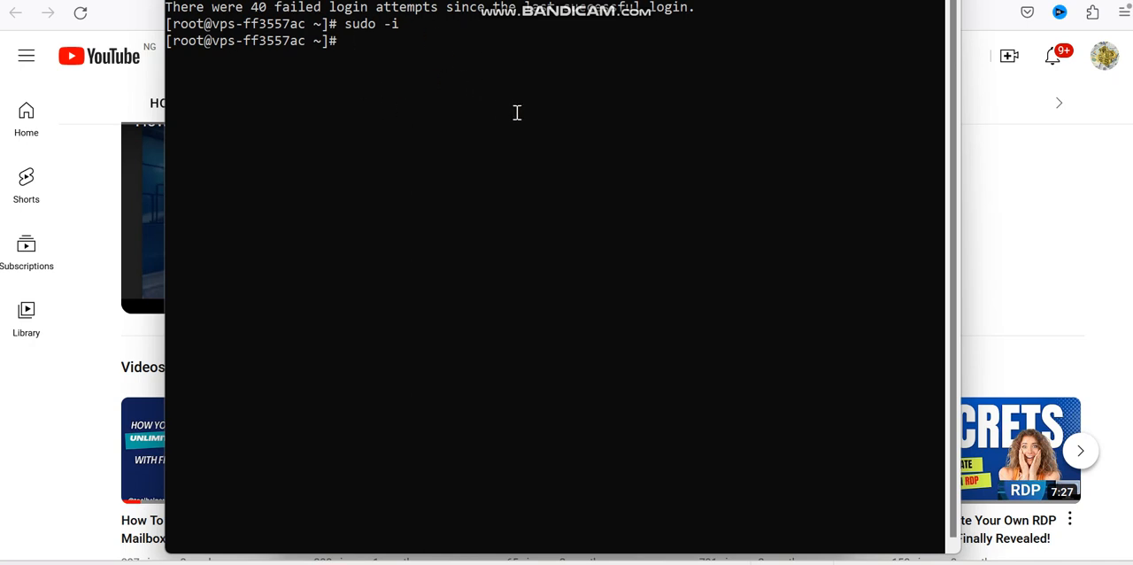
mouse_move(974, 10)
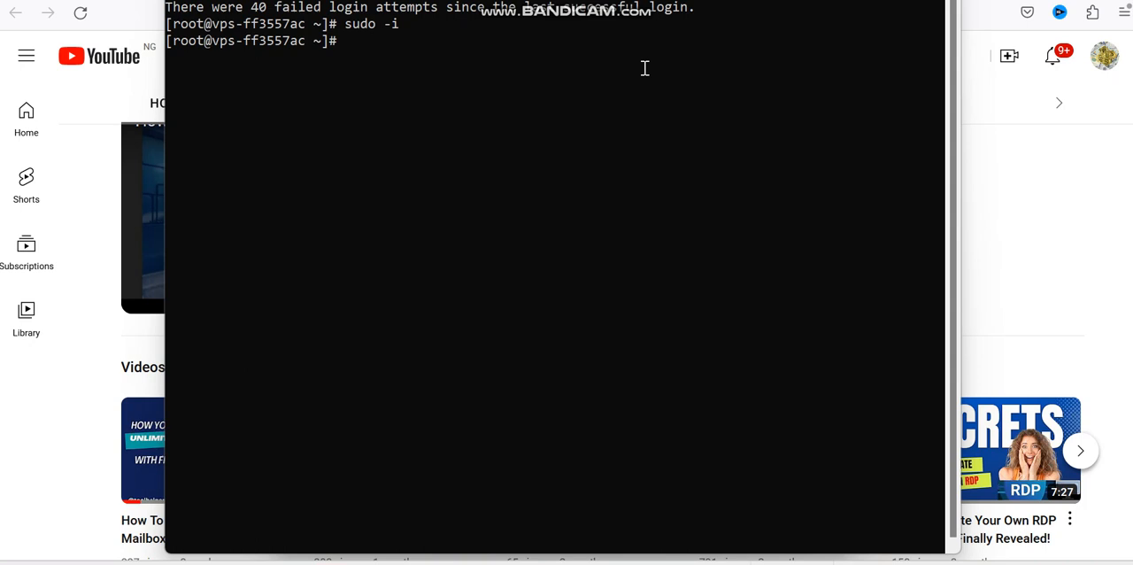
type("apt")
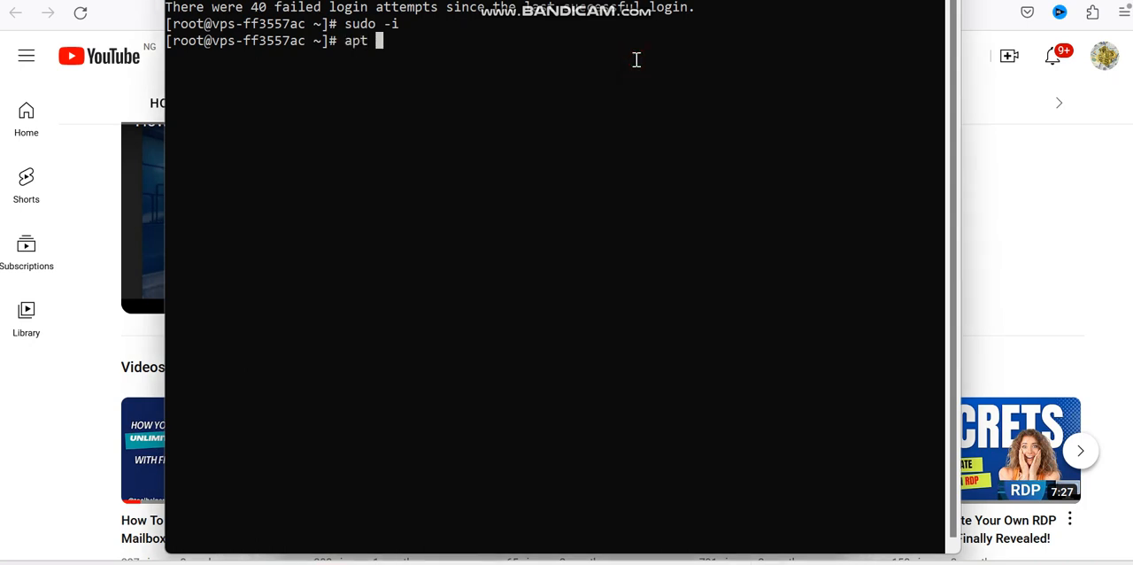
type("updater")
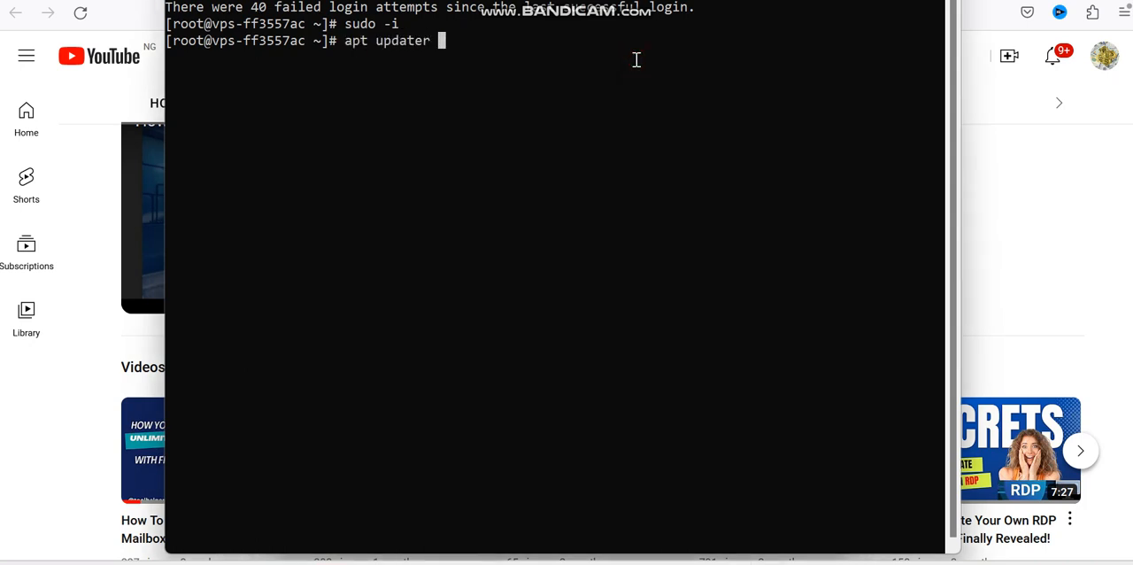
key("BackSpace")
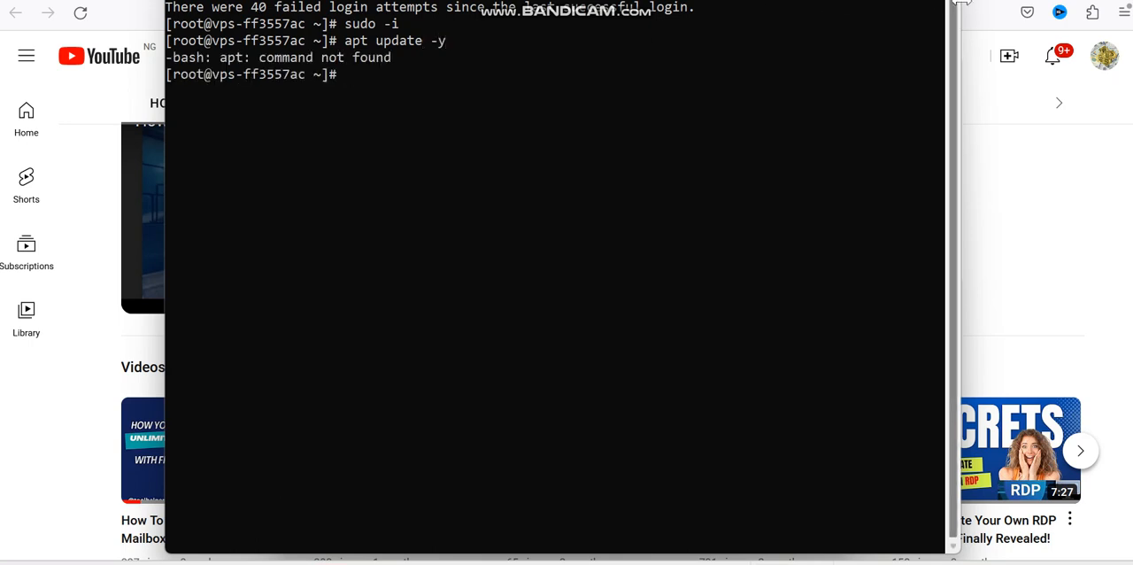
type("apt update")
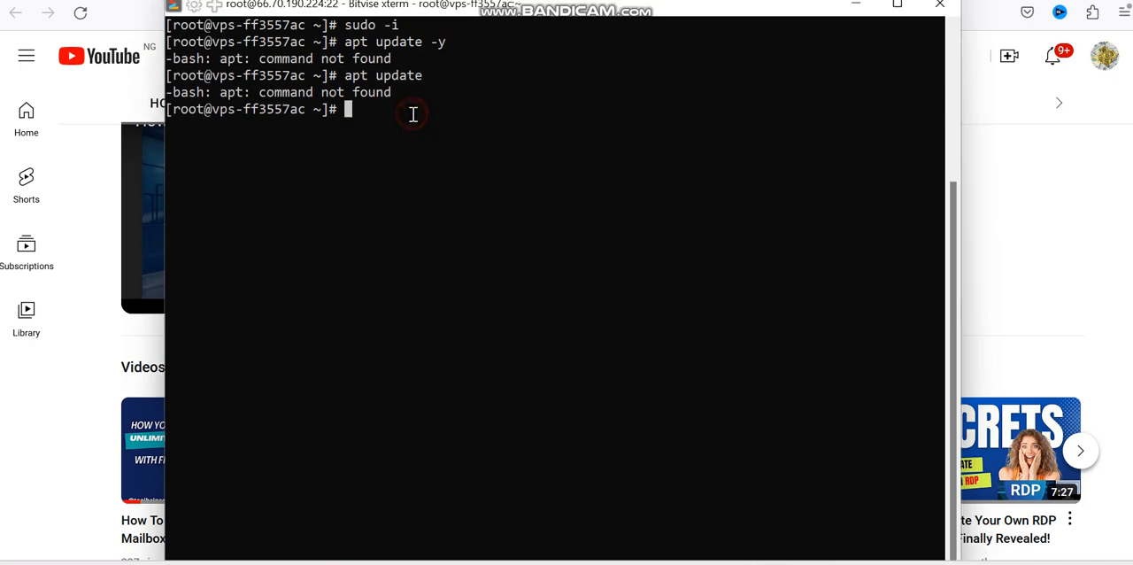
type("yum up")
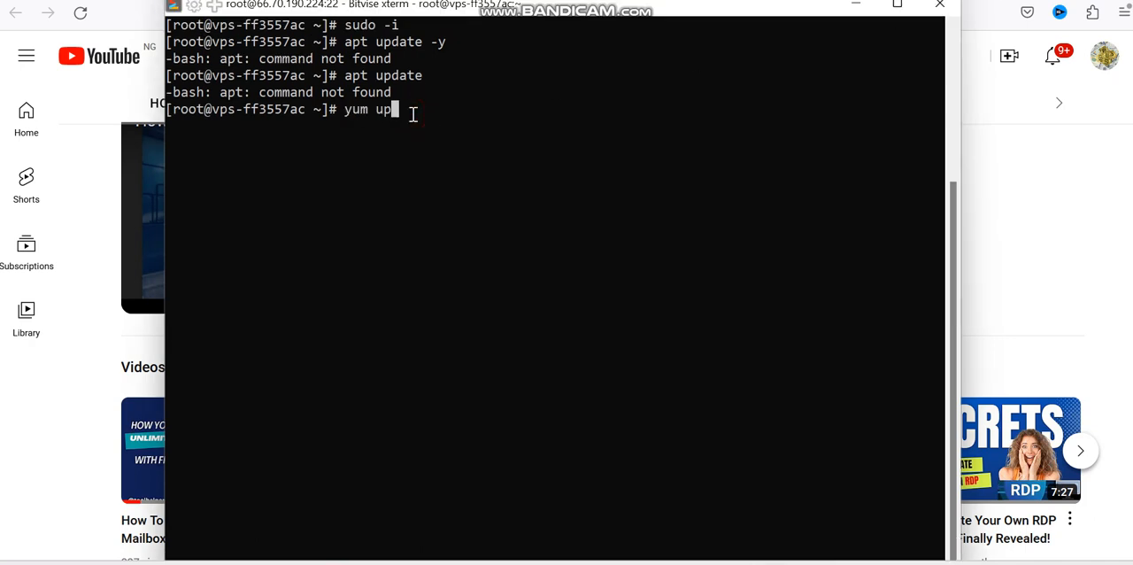
type("date -")
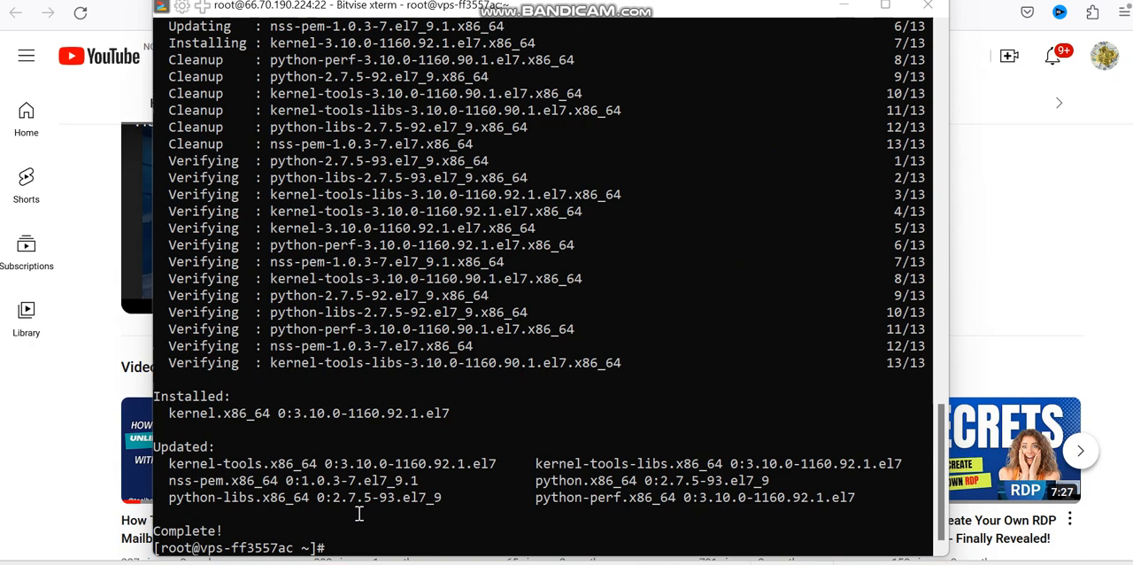
mouse_move(371, 522)
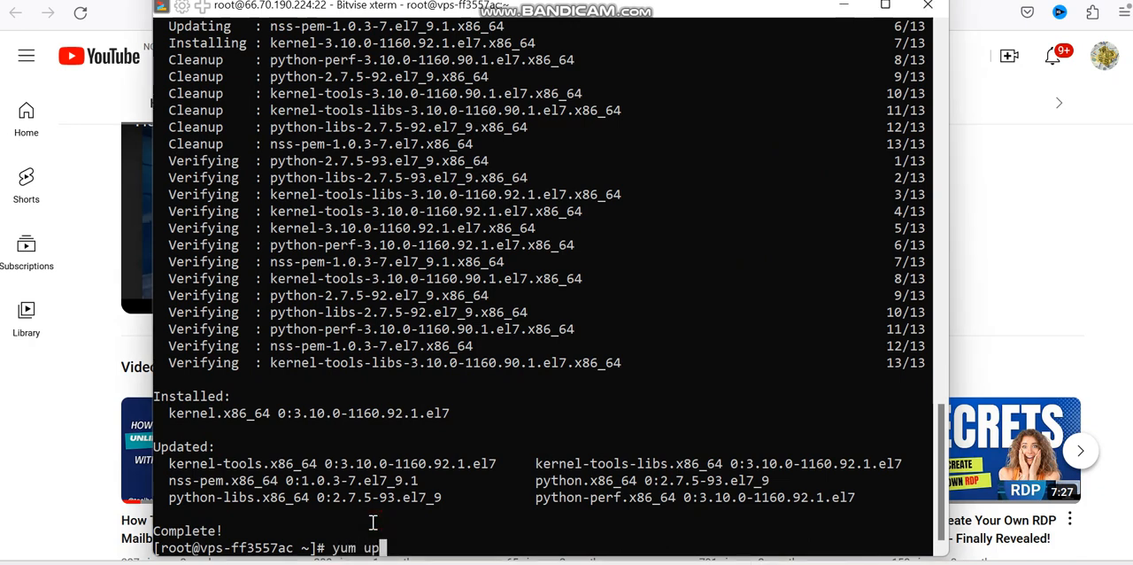
Run 'yum upgrade -y', launch the CyberPanel installer and switch to root with 'sudo su -'.
type("grade")
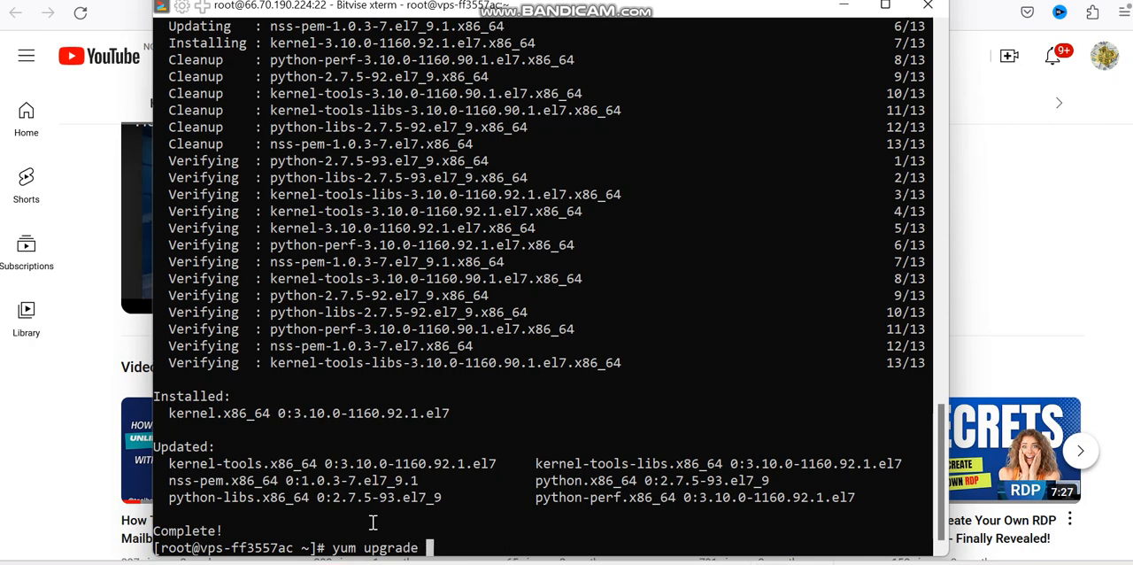
type("-y")
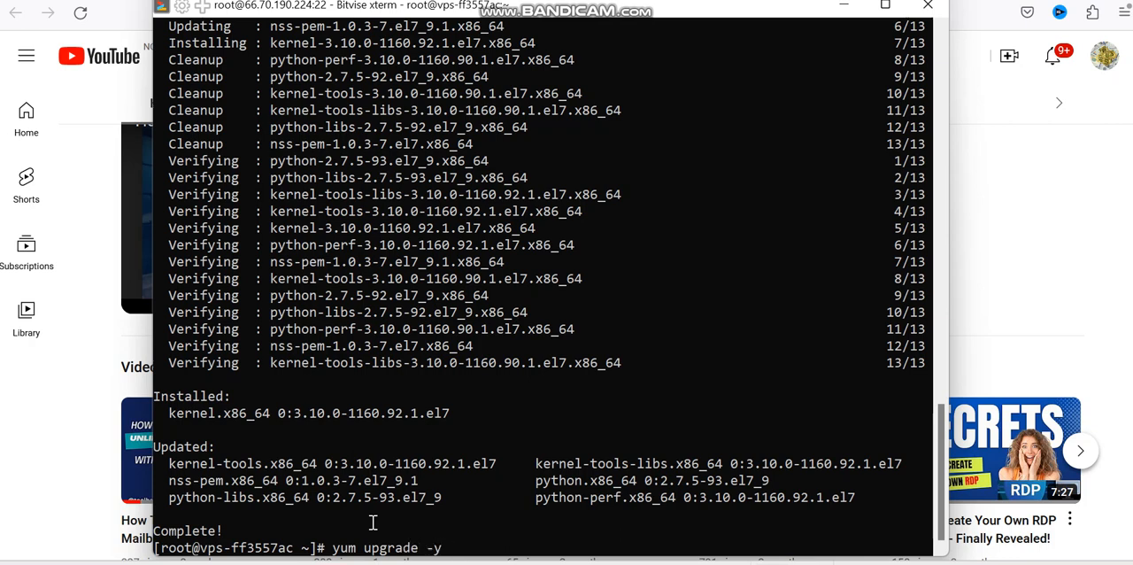
key("enter")
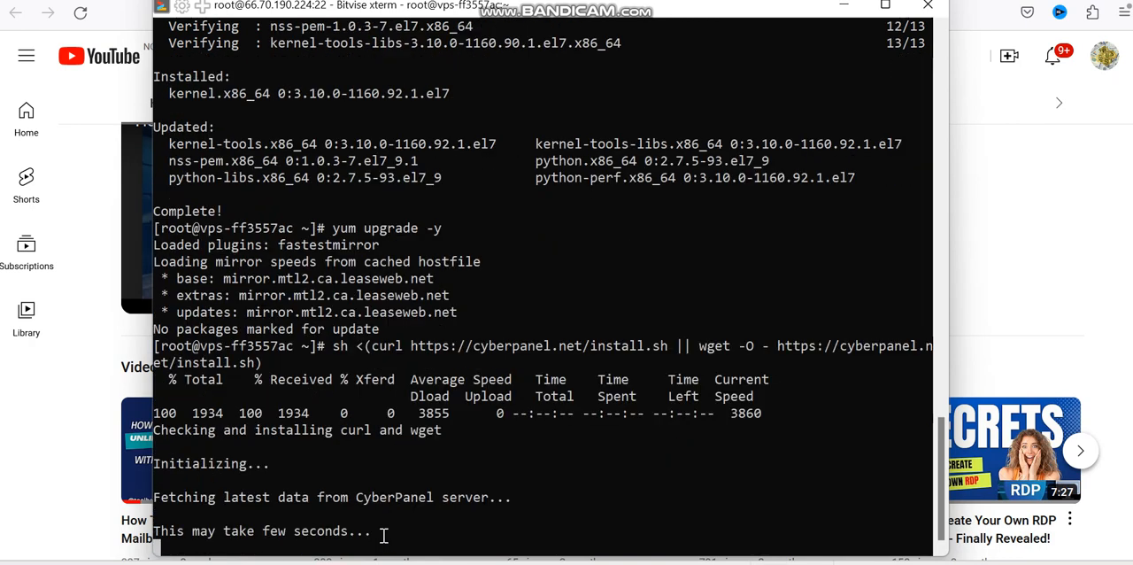
scroll("down", 3)
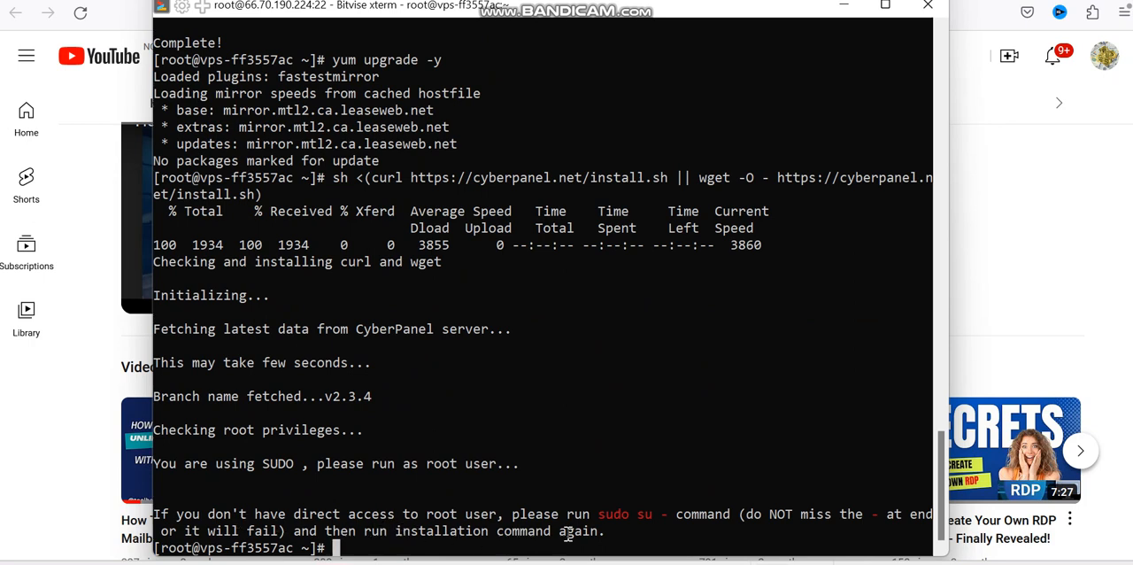
mouse_move(599, 513)
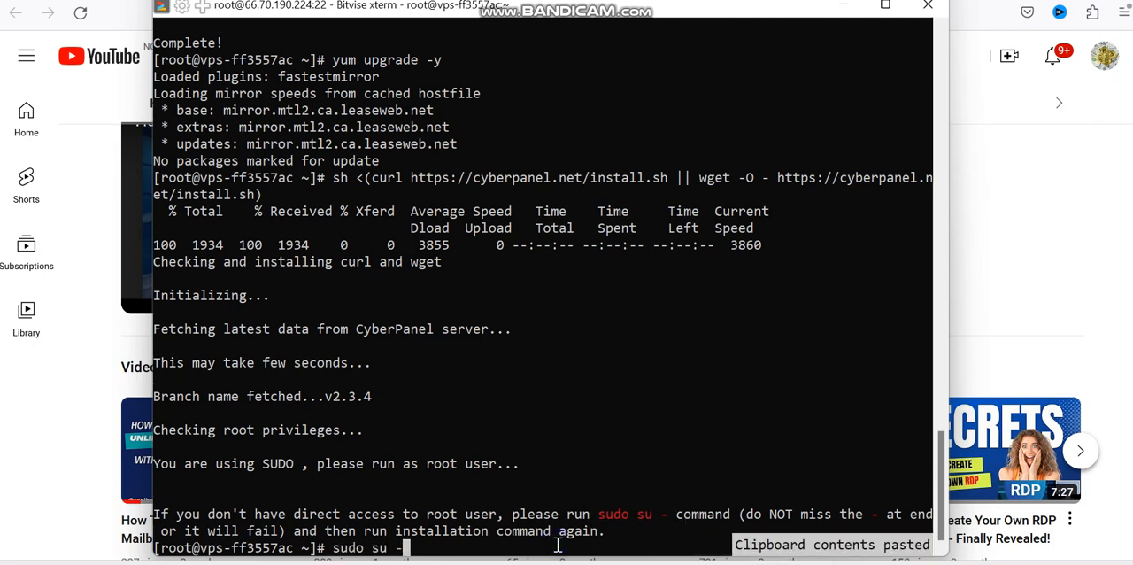
key("enter")
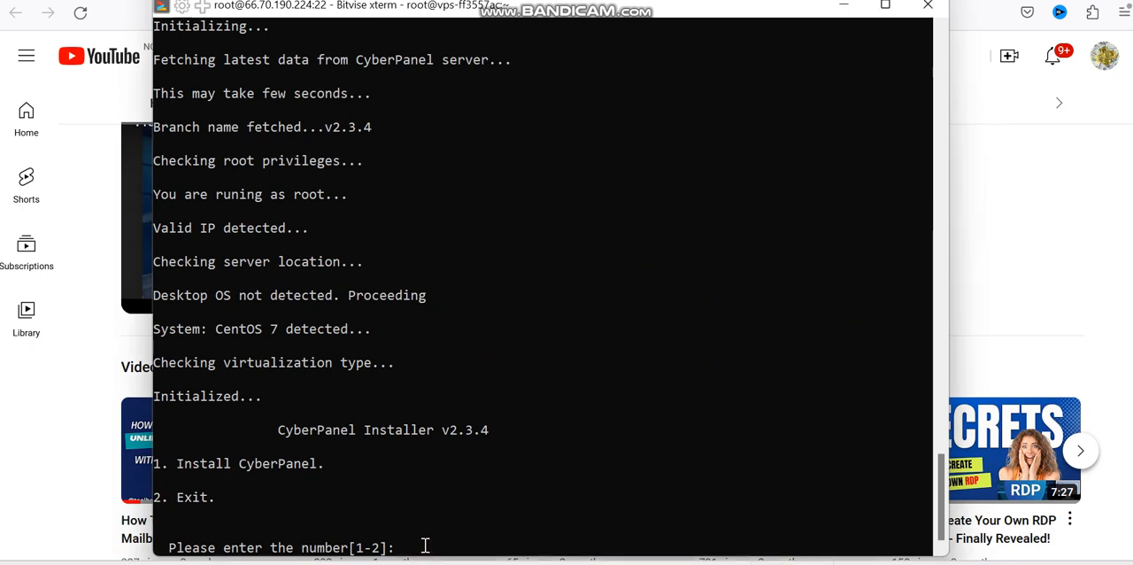
Answer the installer: CyberPanel with OpenLiteSpeed, full services, local MySQL, custom admin password, Memcached yes.
type("1")
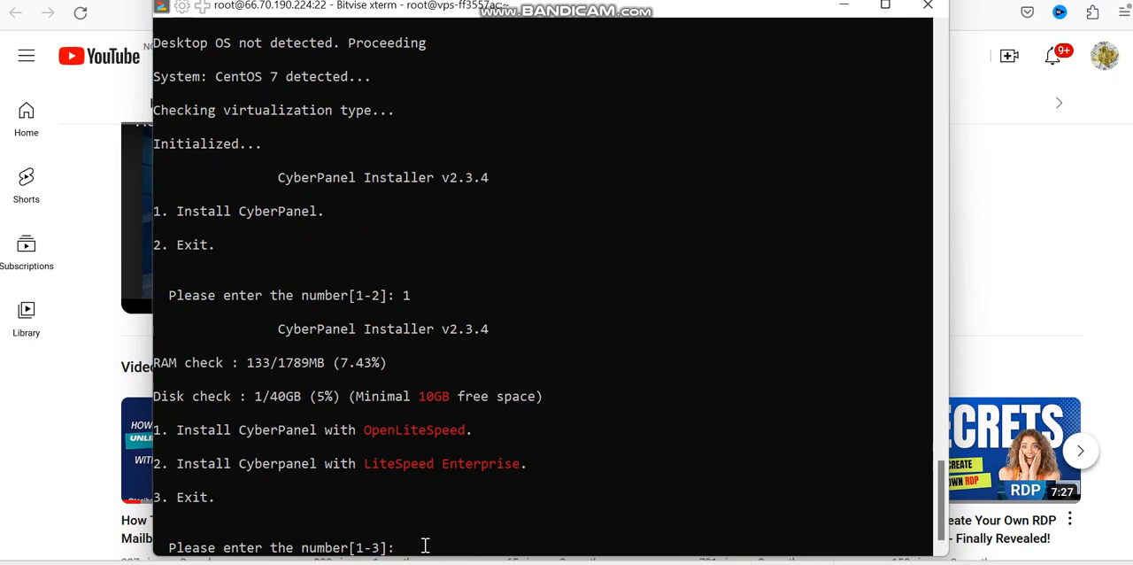
type("1")
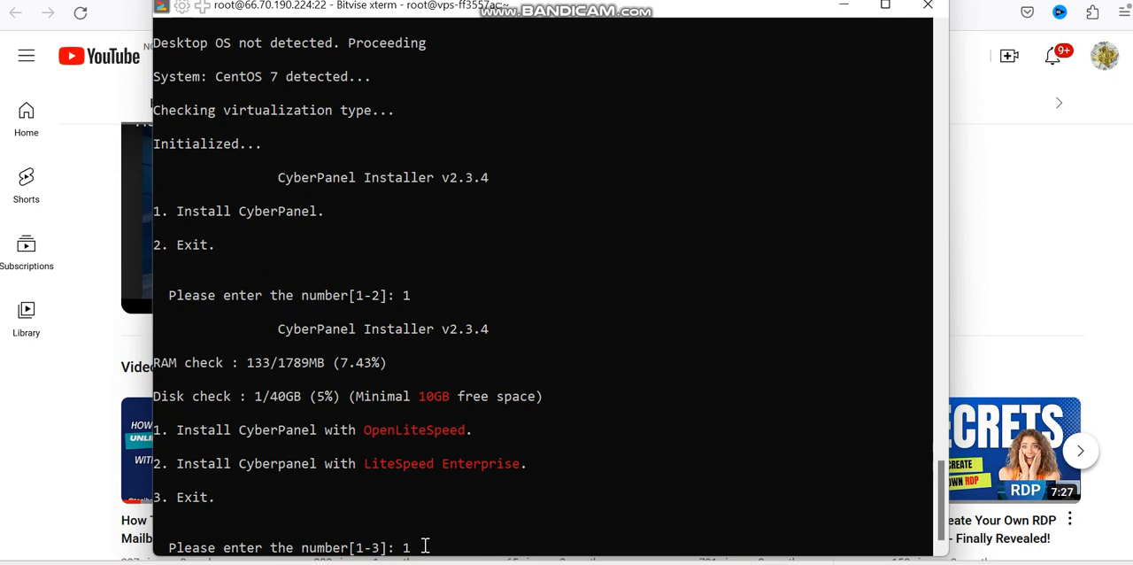
key("enter")
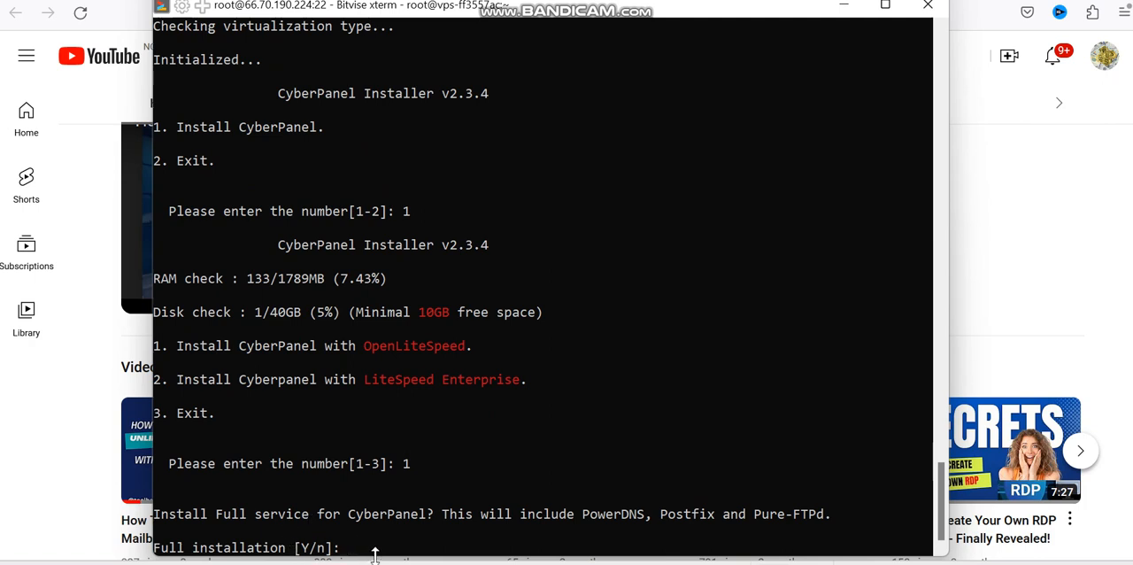
mouse_move(421, 552)
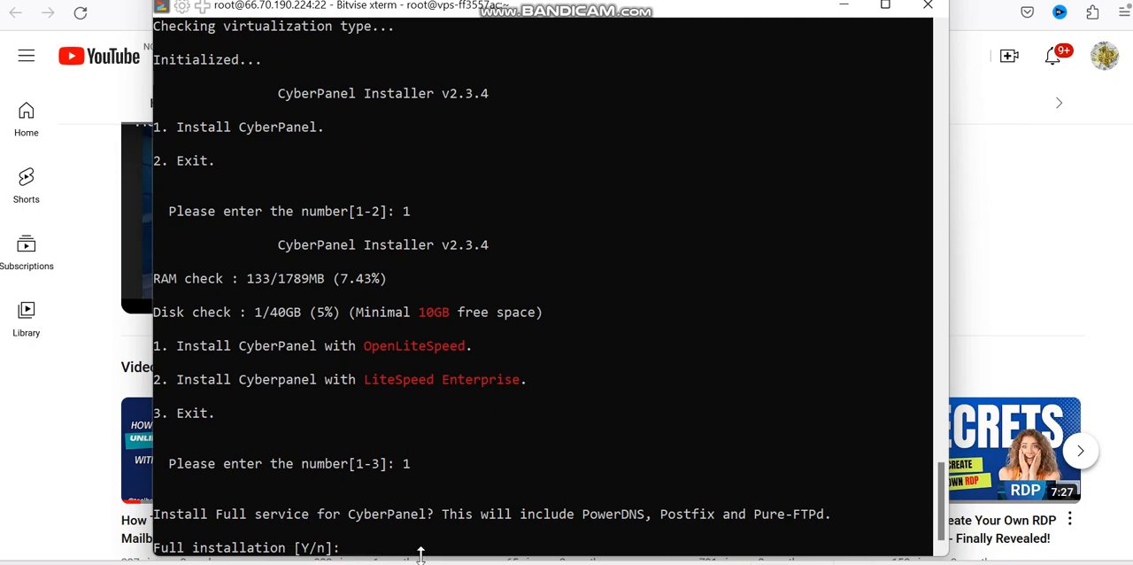
type("Y")
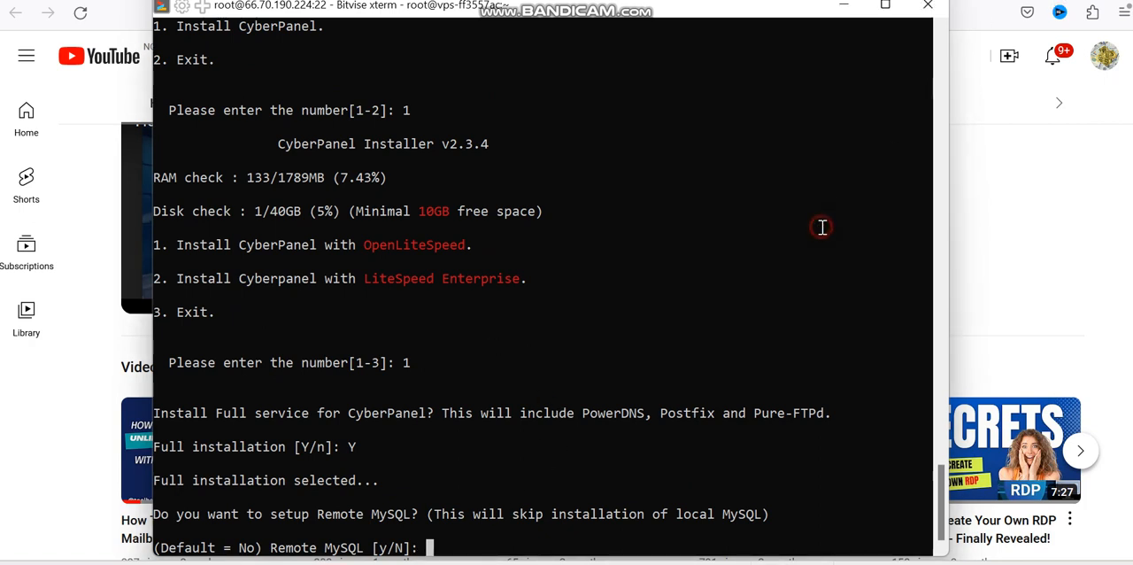
type("N")
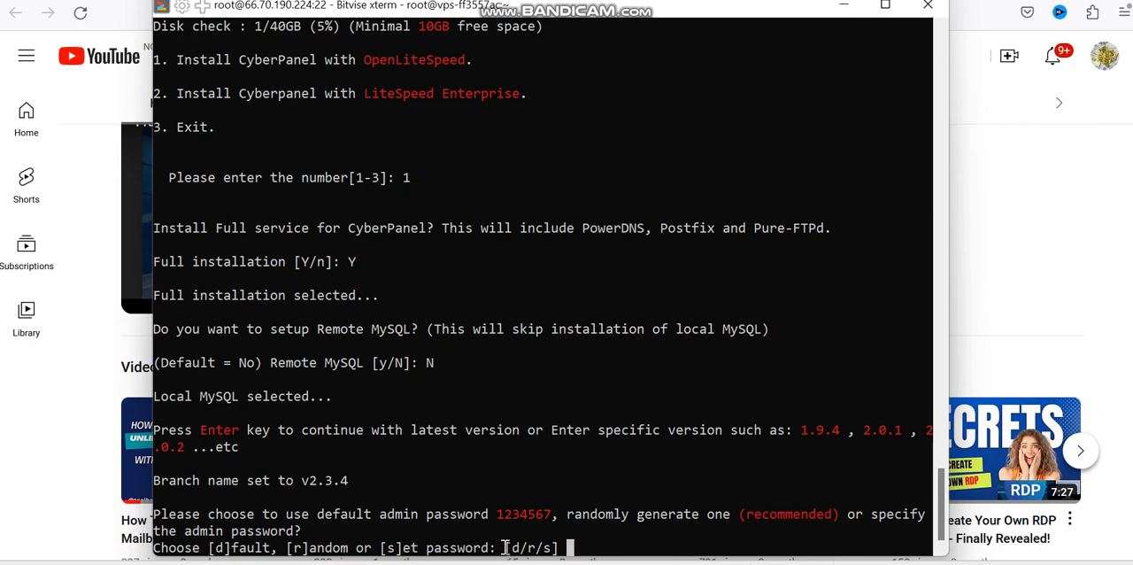
type("s")
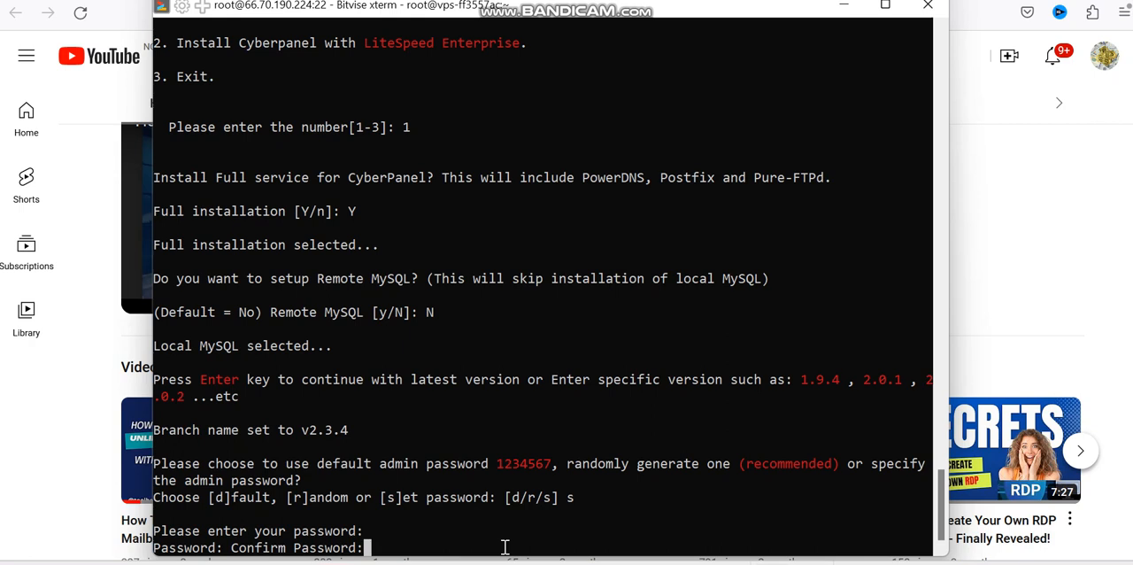
key("enter")
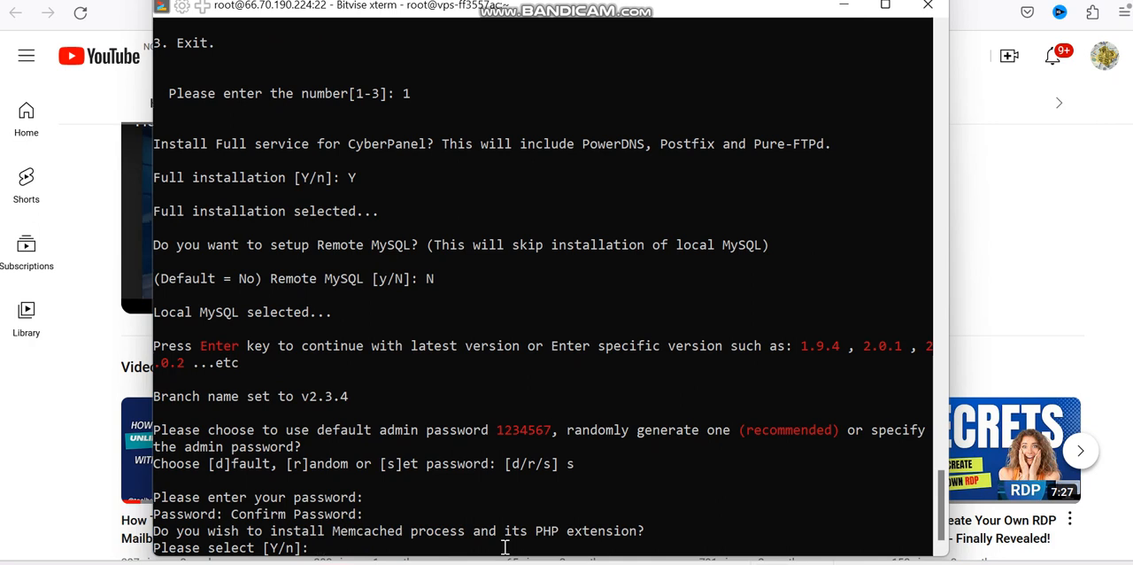
type("Y")
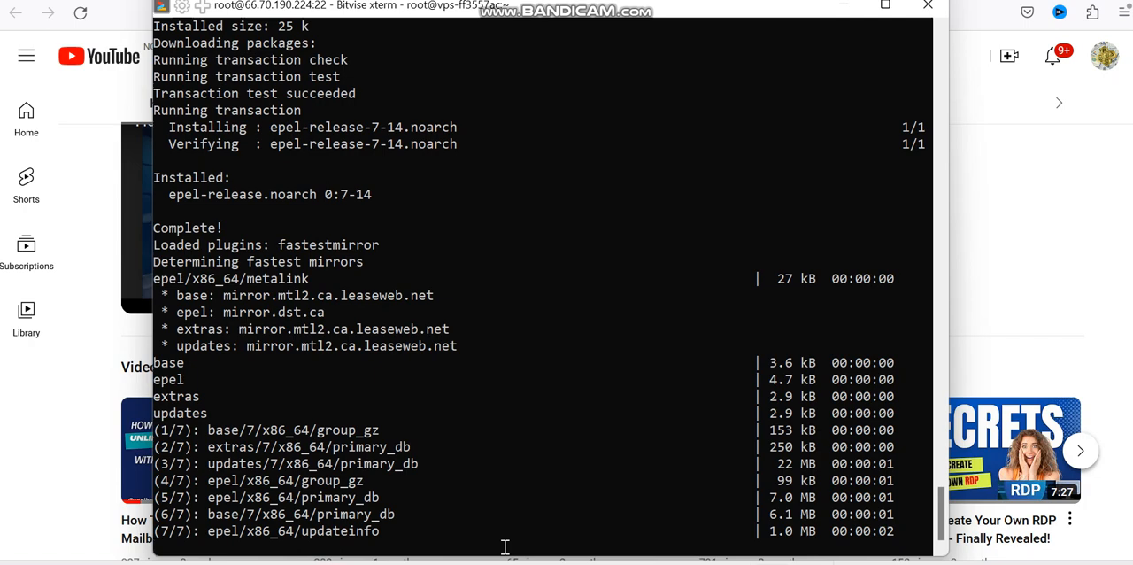
Follow the installer output until it reports success with the panel on port 8090.
scroll("down", 3)
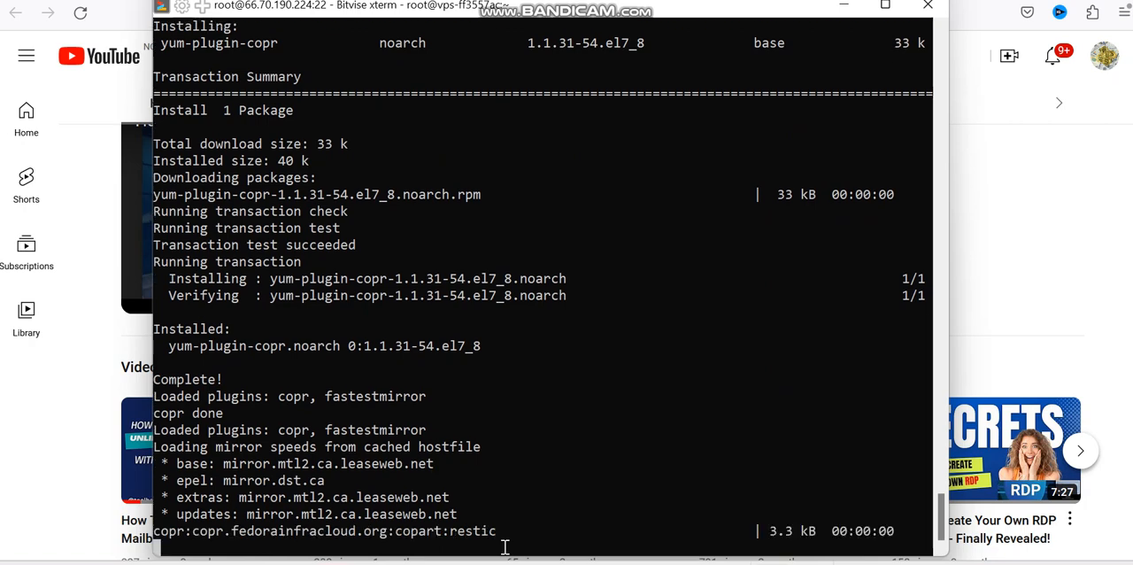
scroll("down", 3)
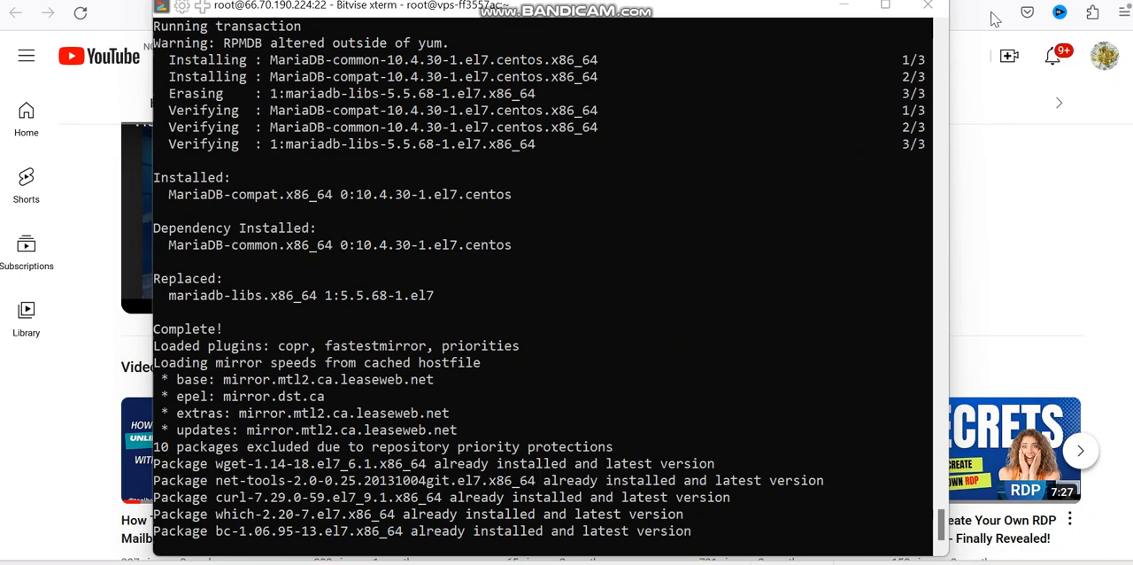
scroll("down", 3)
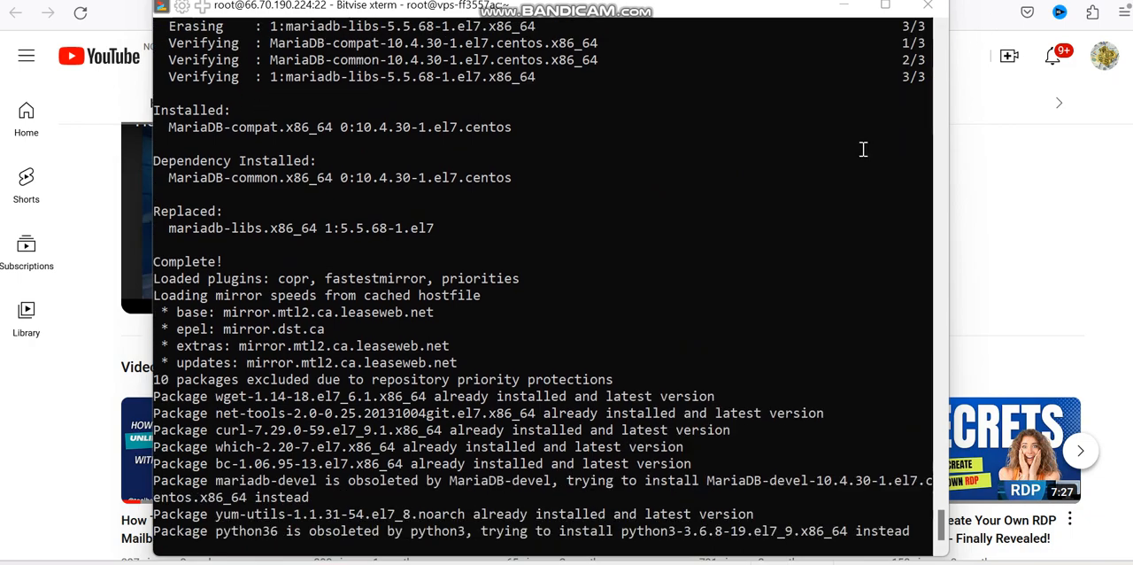
scroll("down", 3)
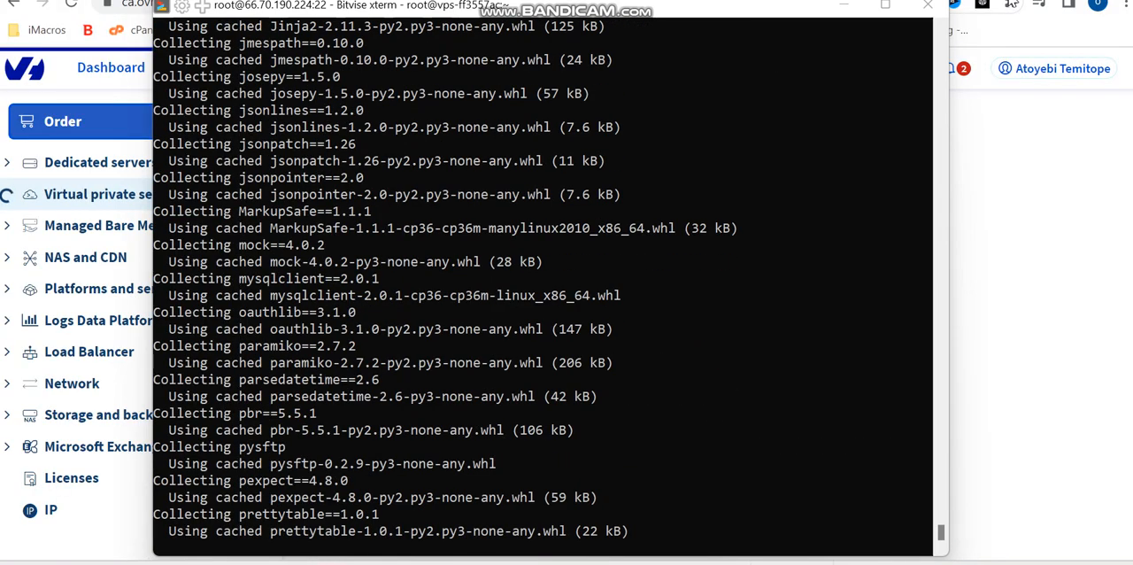
scroll("down", 3)
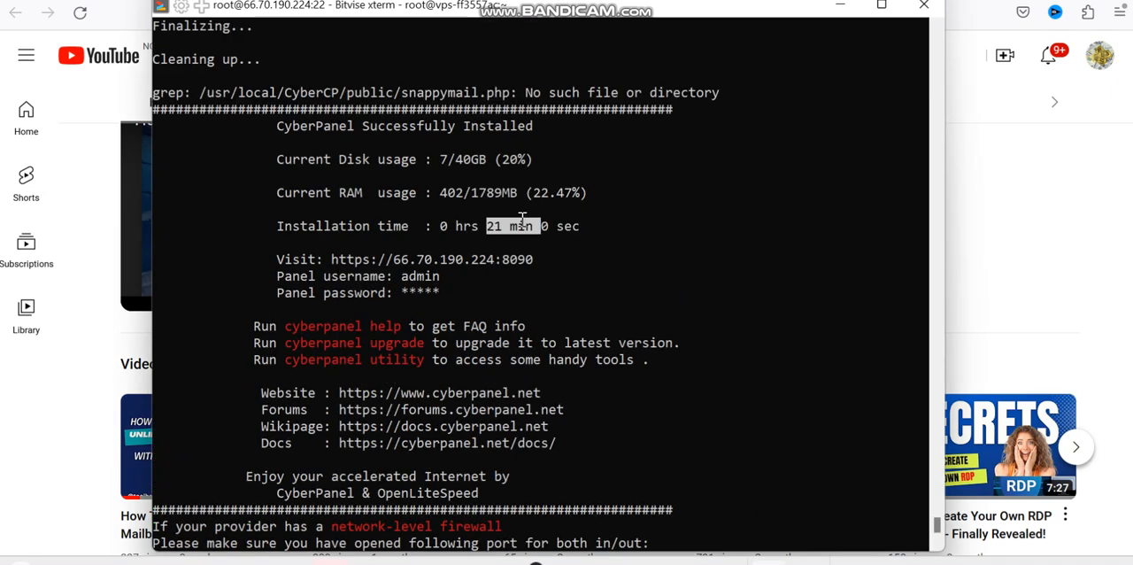
Copy the panel Visit URL and admin credentials from the success summary, then cancel the restart prompt.
scroll("down", 3)
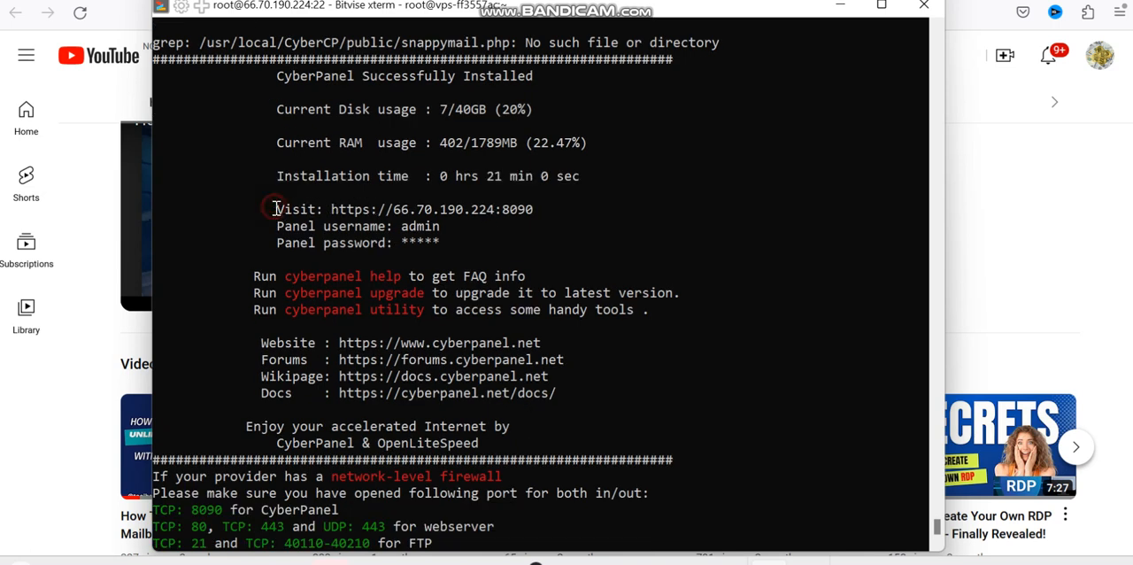
left_click_drag(276, 209, 439, 243)
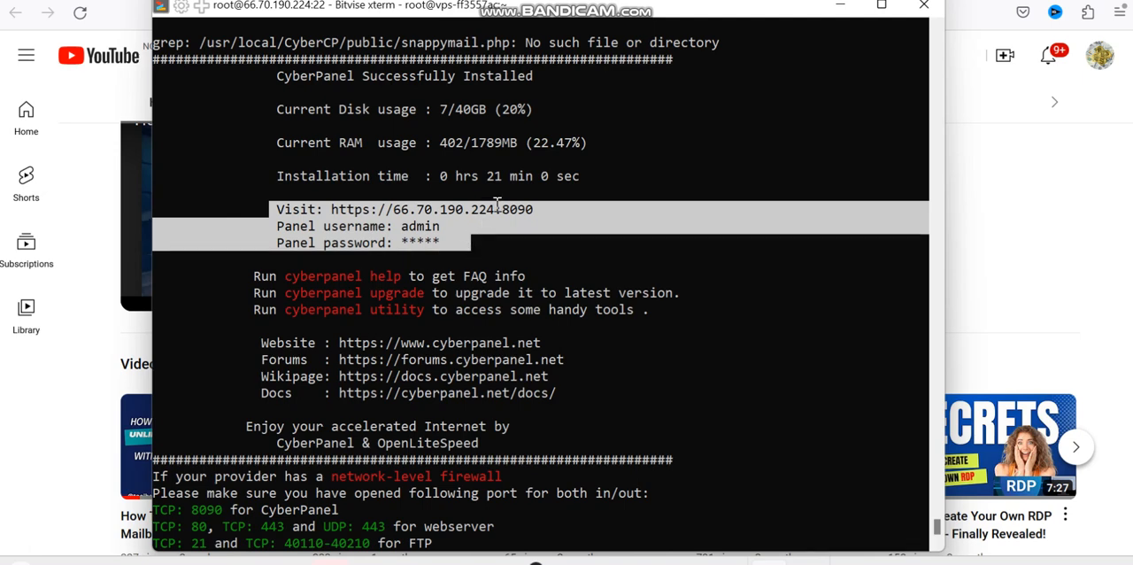
scroll("down", 3)
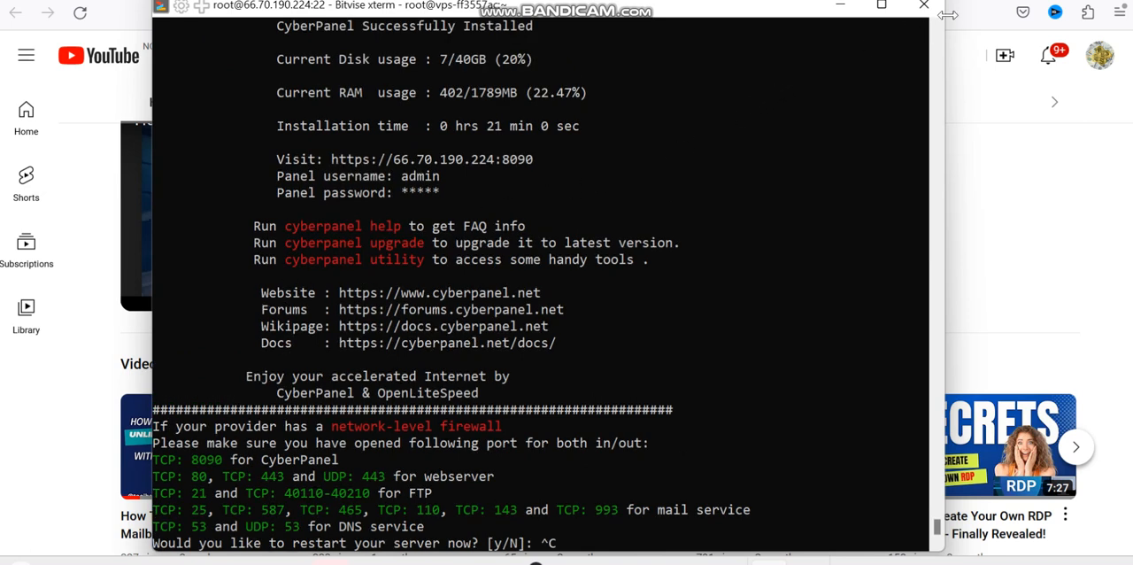
left_click(744, 28)
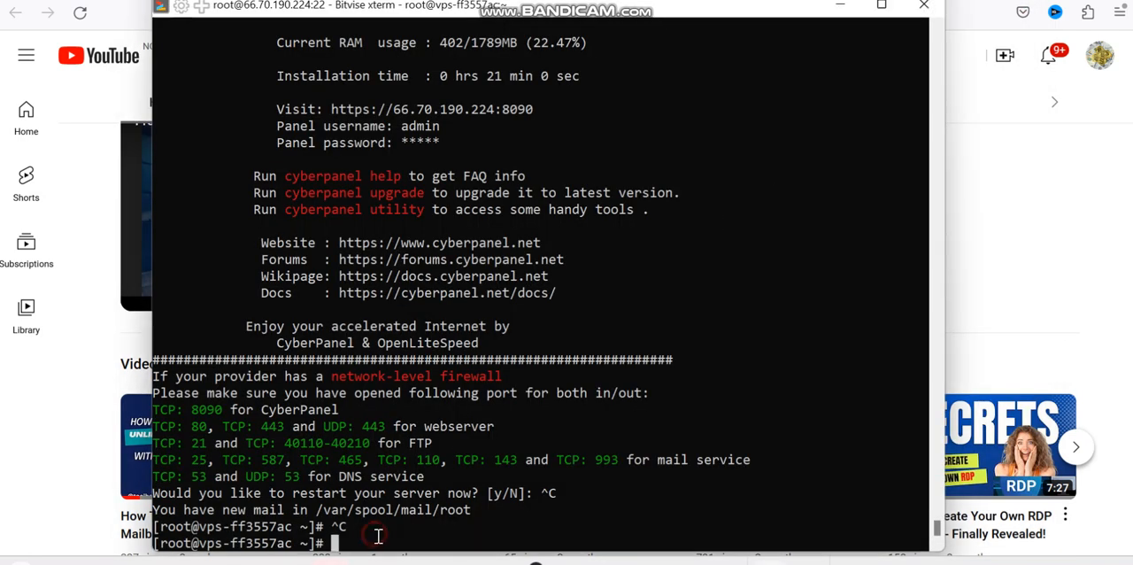
Reboot the server from the shell, disconnecting the SSH session.
type("y")
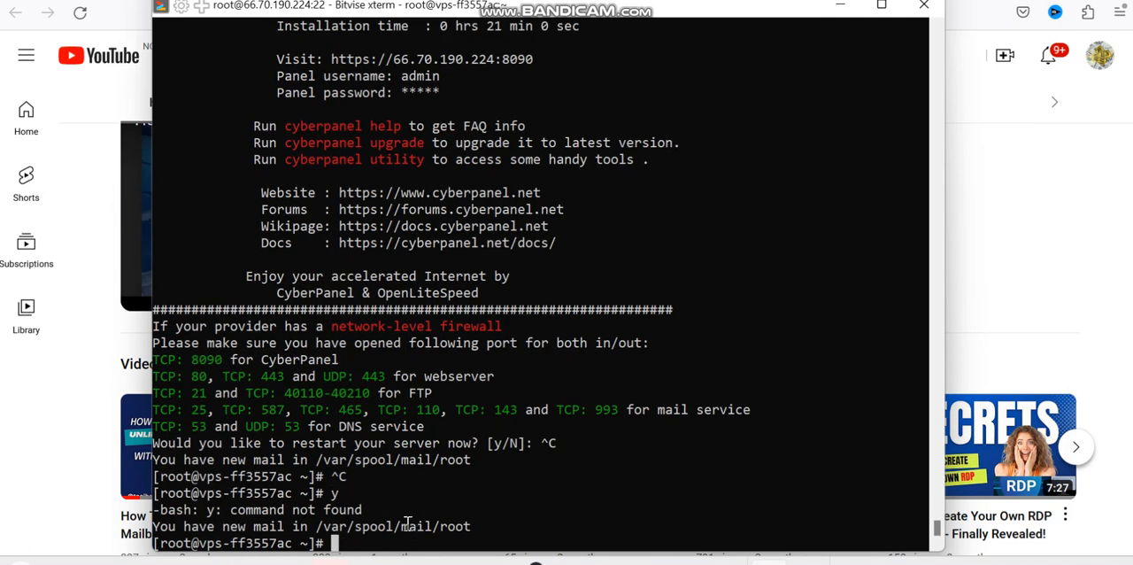
type("restart")
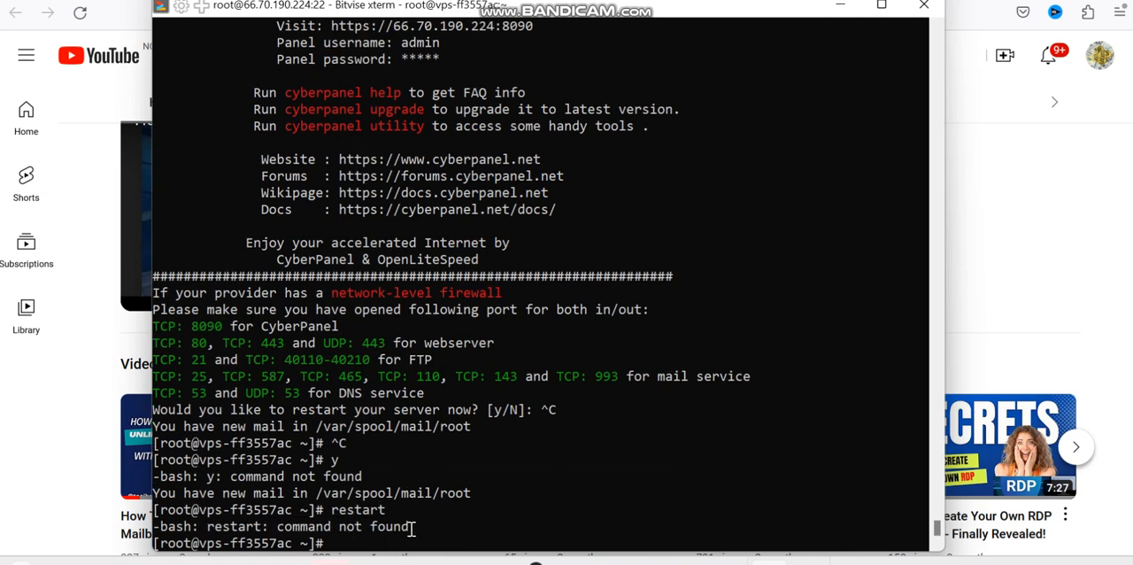
type("reboot")
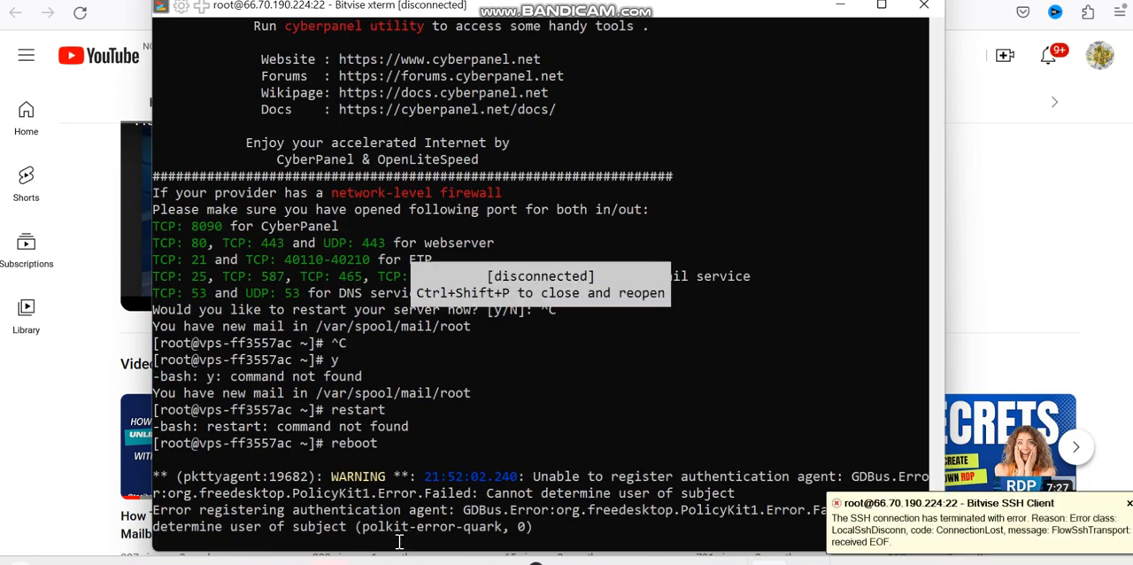
mouse_move(733, 251)
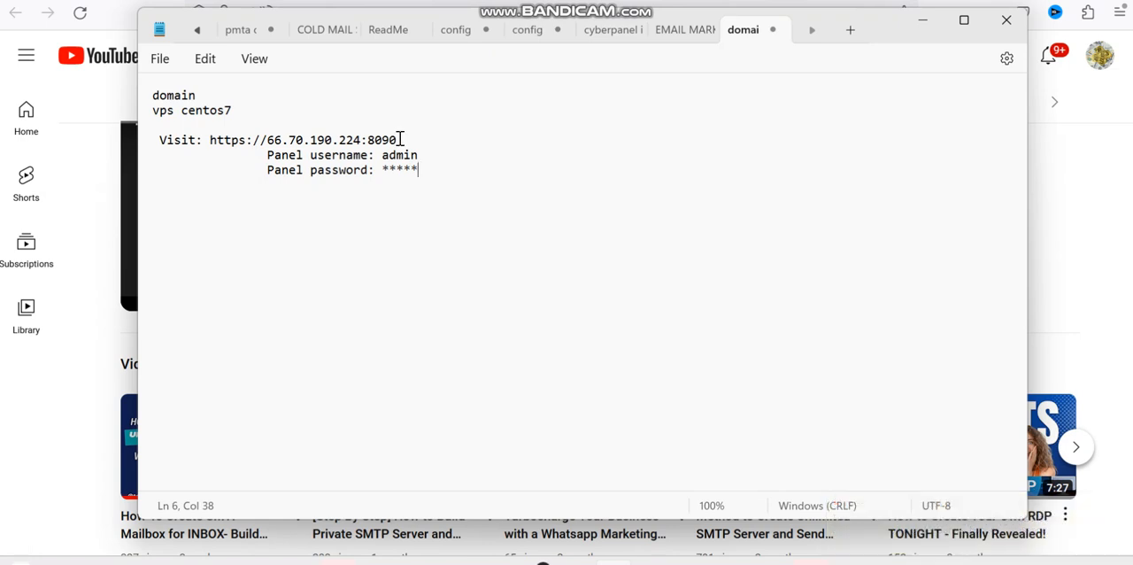
Select and copy the CyberPanel Visit URL line from the Notepad note.
triple_click(275, 140)
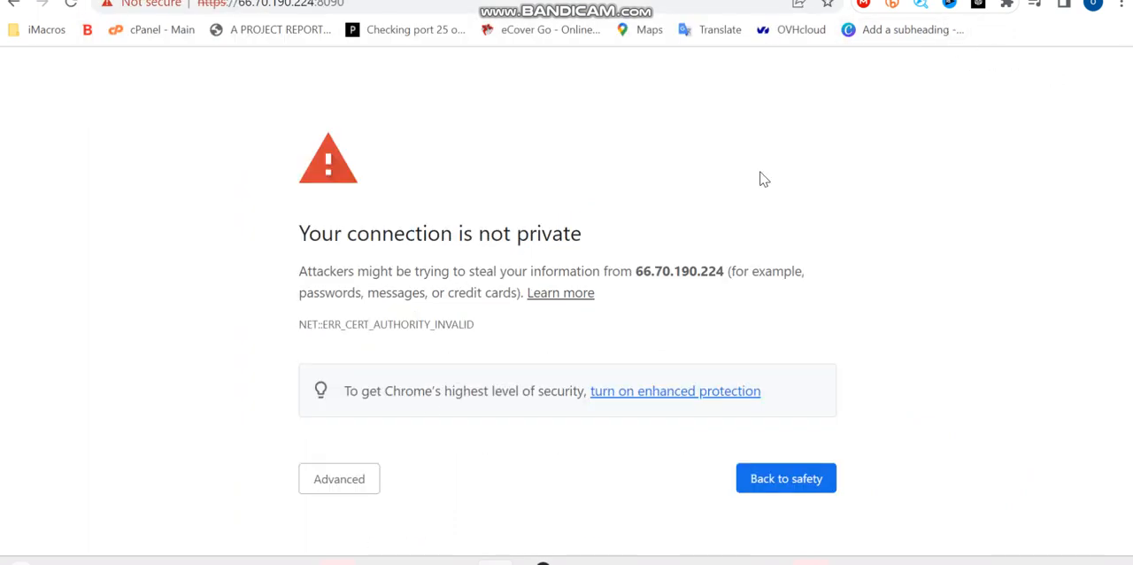
Proceed past Chrome's certificate warning and fill in 'admin' as the panel username.
left_click(338, 478)
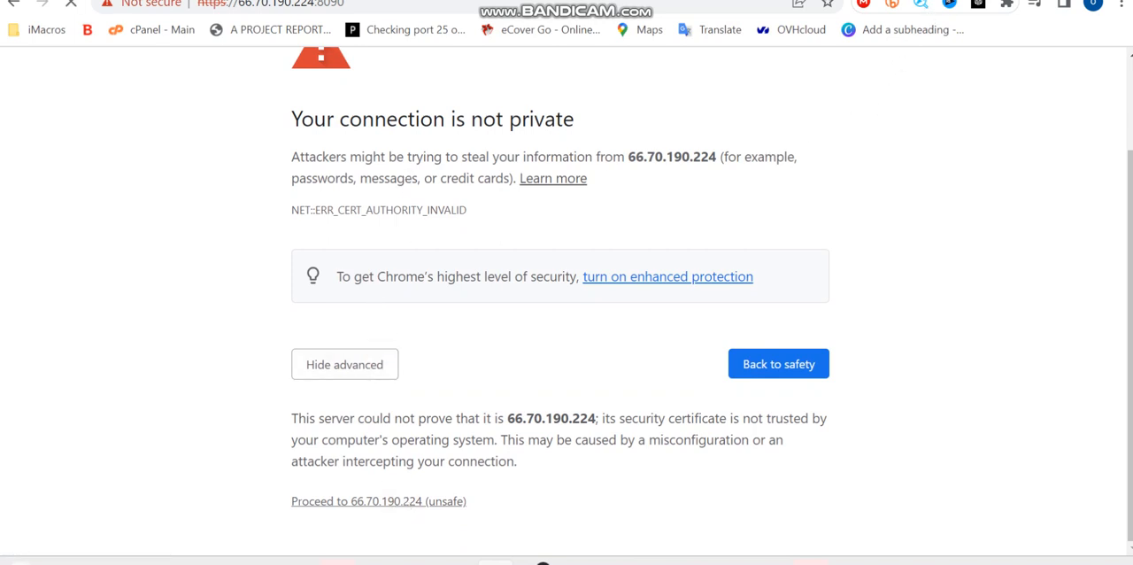
left_click(379, 499)
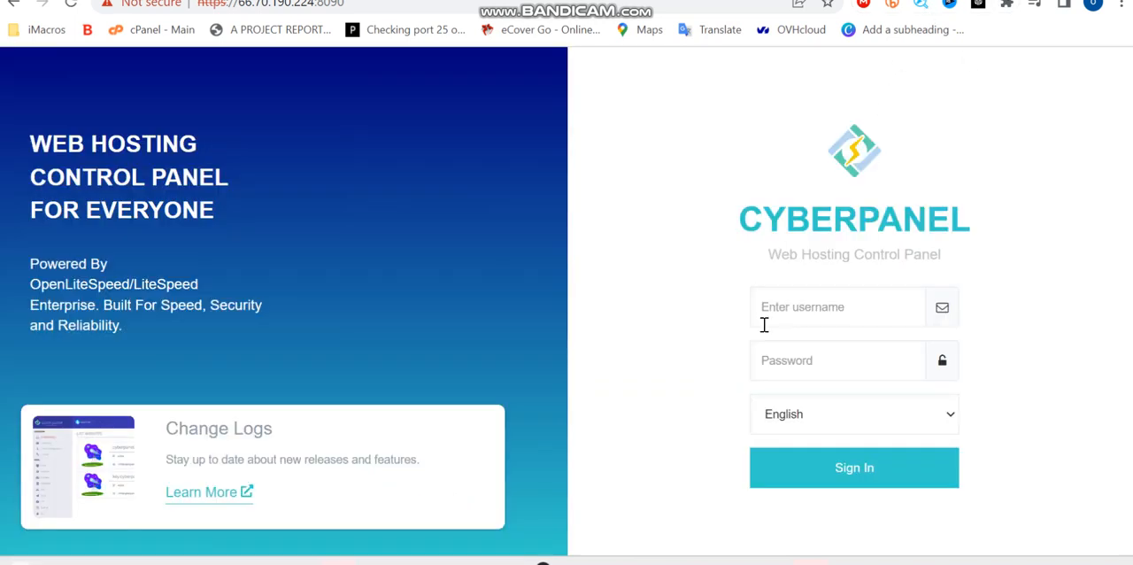
left_click(836, 306)
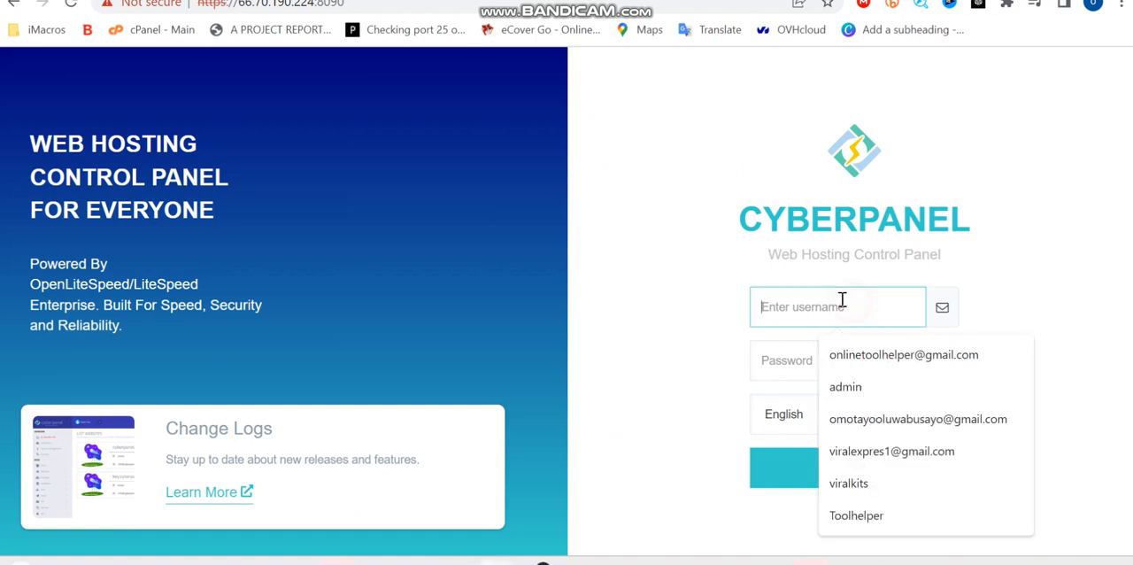
type("adm")
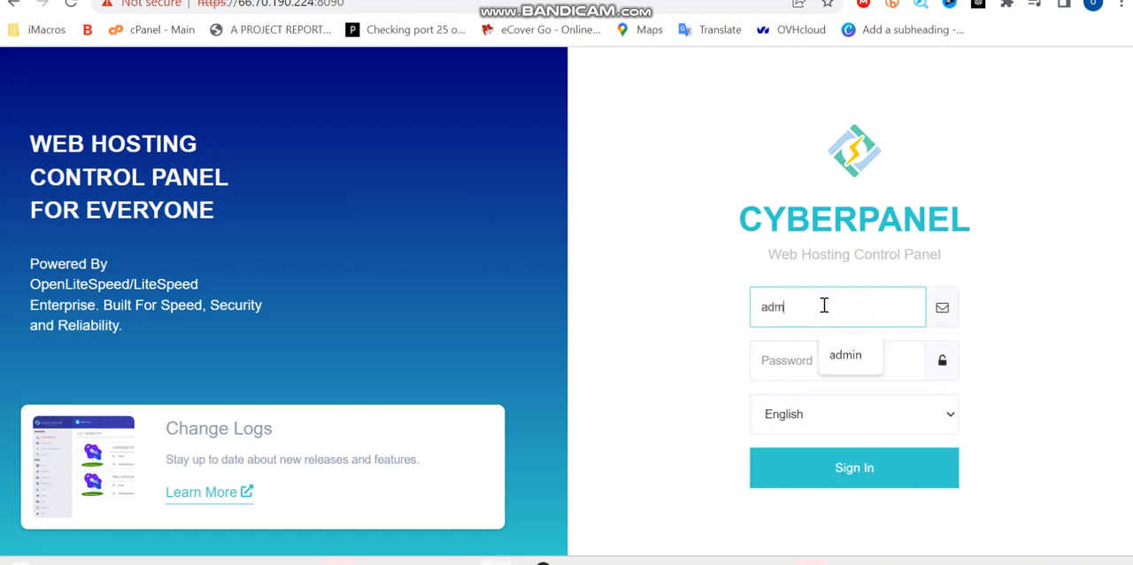
left_click(836, 360)
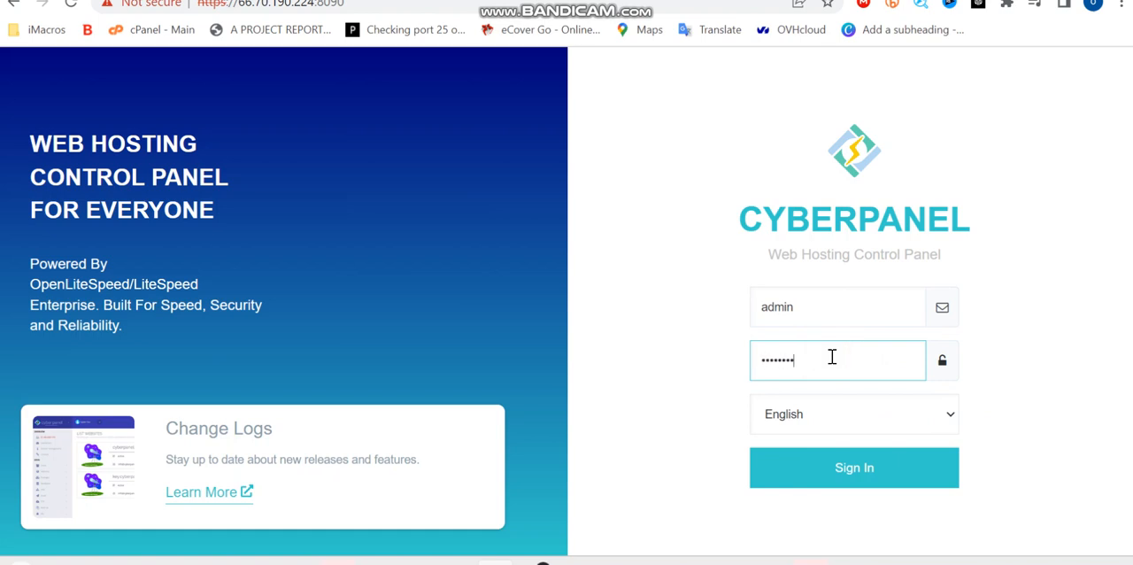
Sign in to the CyberPanel dashboard with the admin password.
left_click(854, 467)
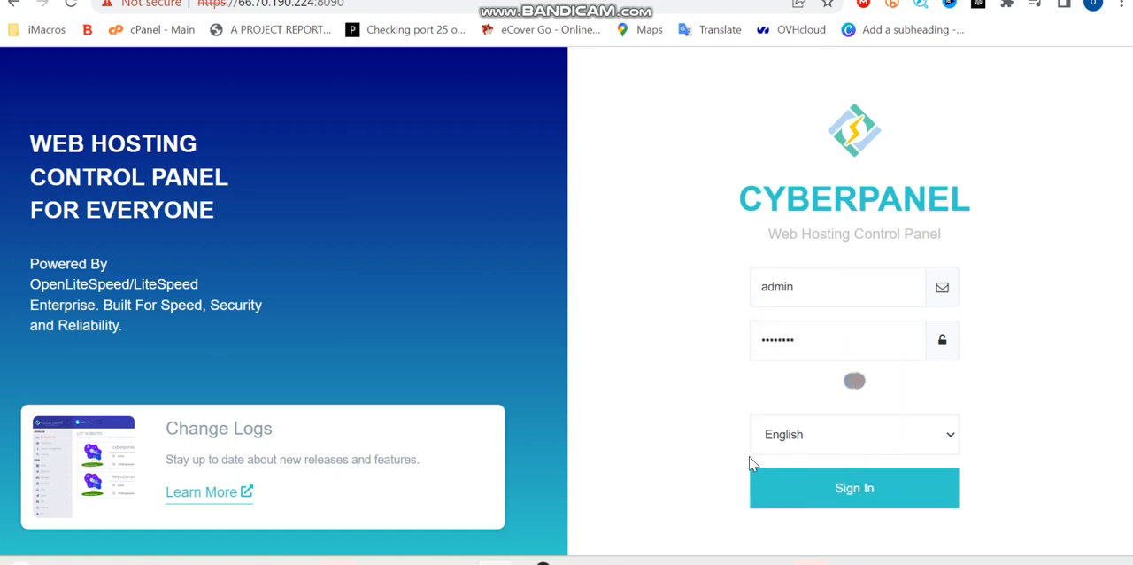
left_click(853, 488)
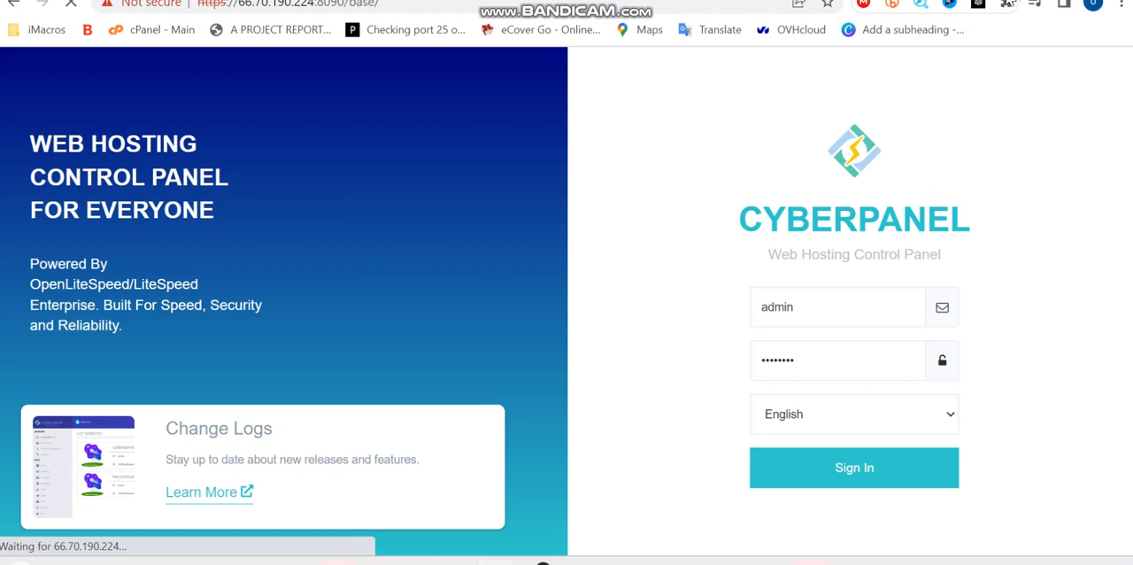
left_click(854, 467)
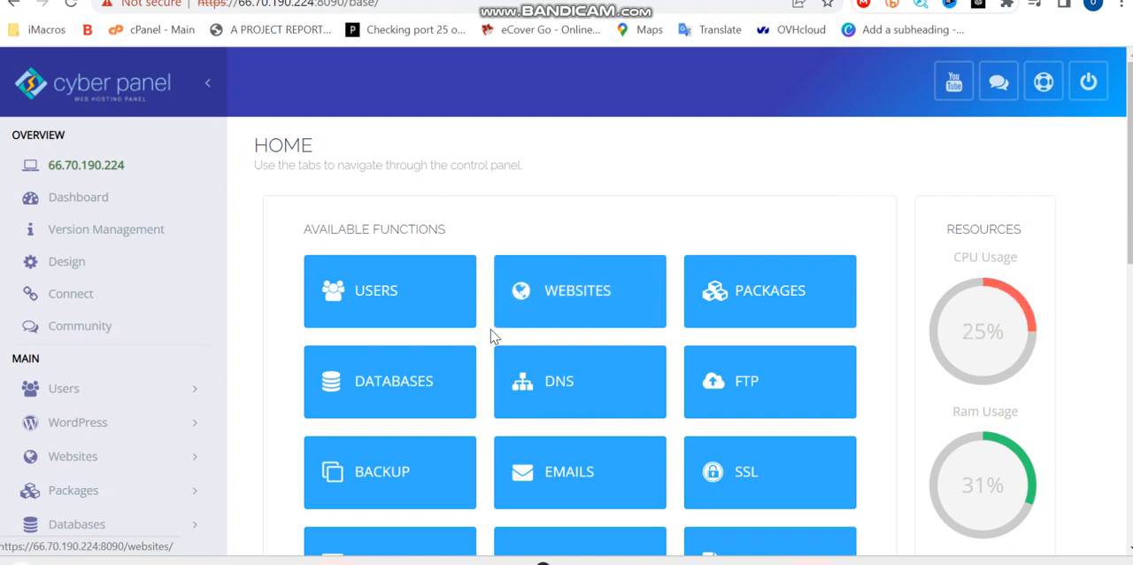
mouse_move(160, 411)
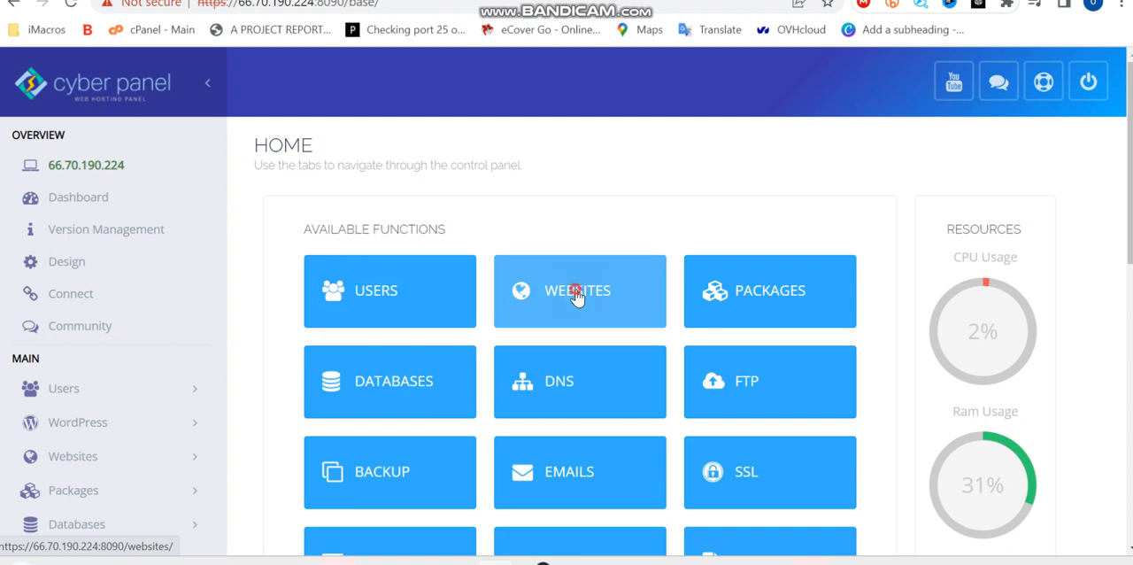
left_click(579, 290)
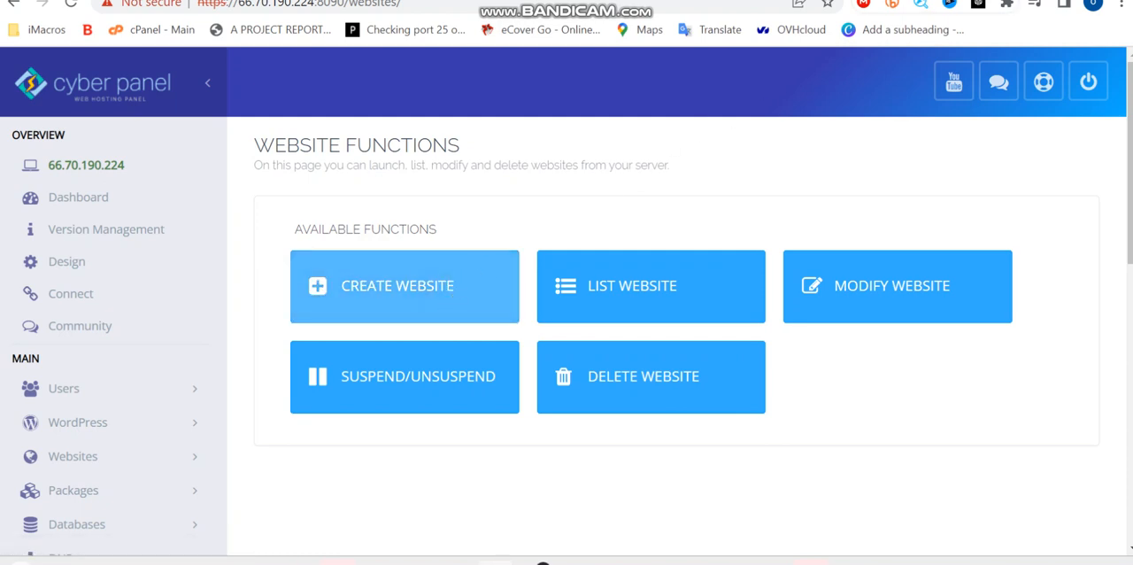
left_click(403, 285)
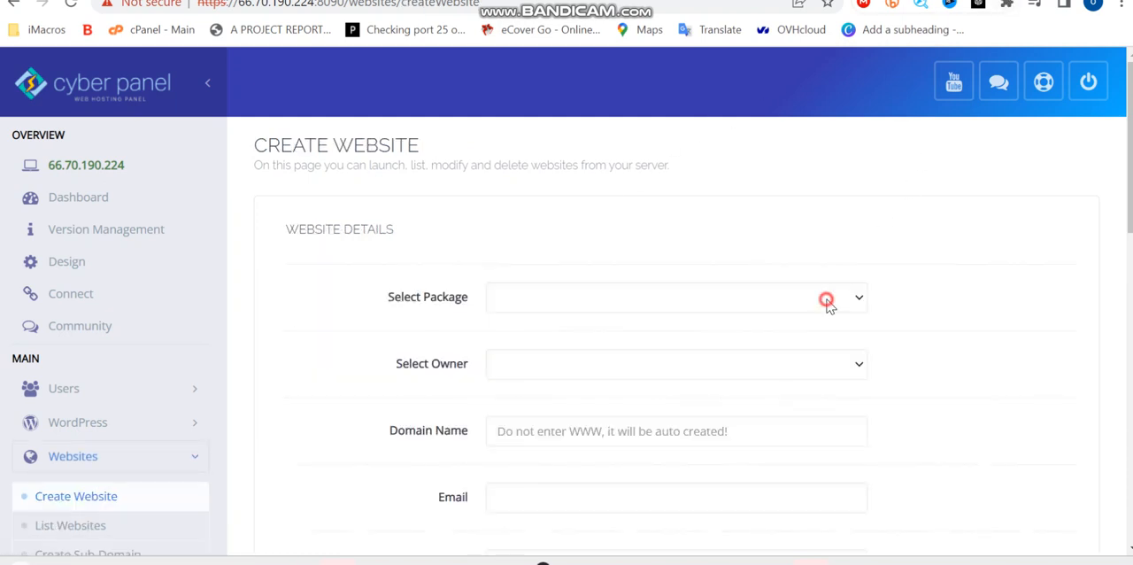
left_click(676, 363)
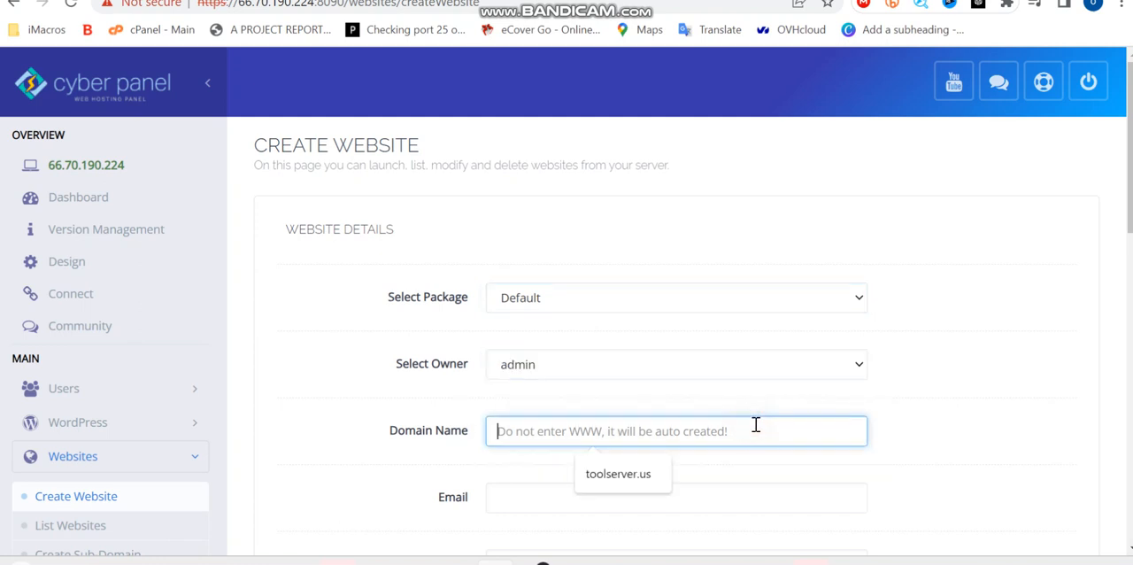
type("worldmaz.us")
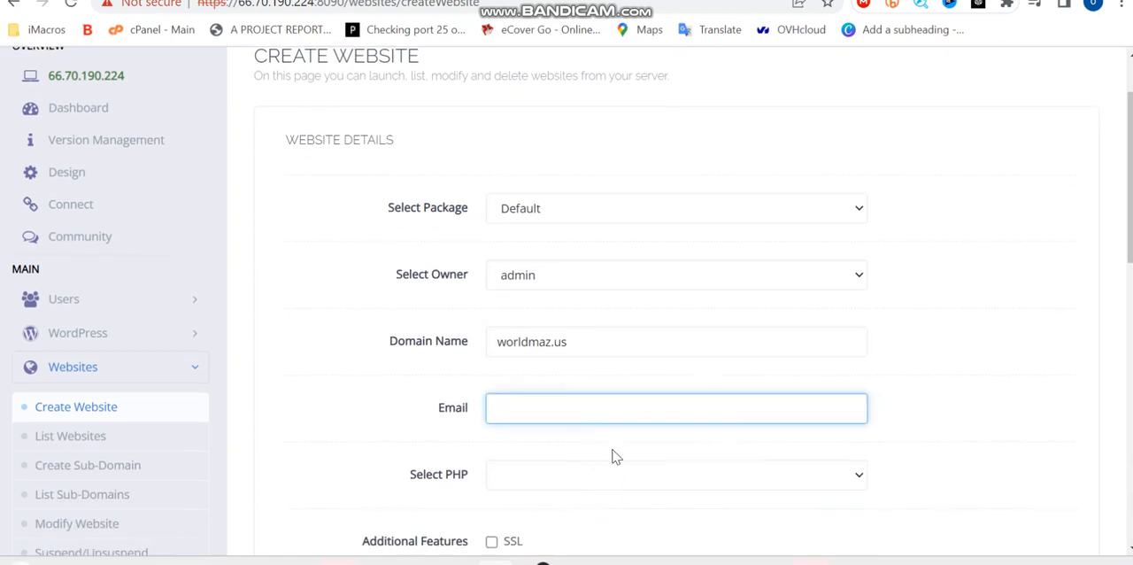
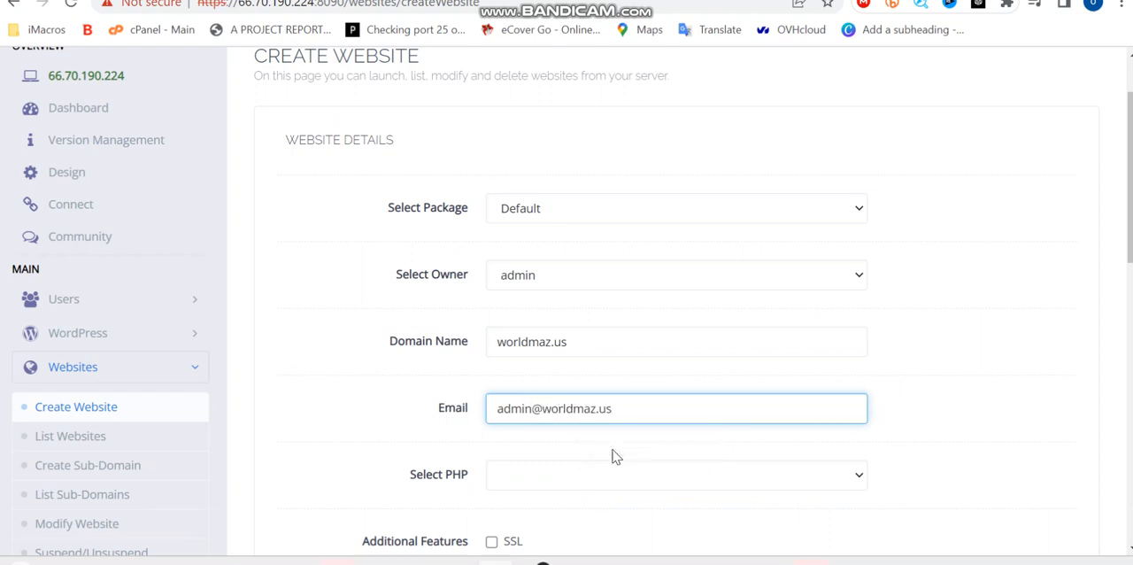
double_click(517, 409)
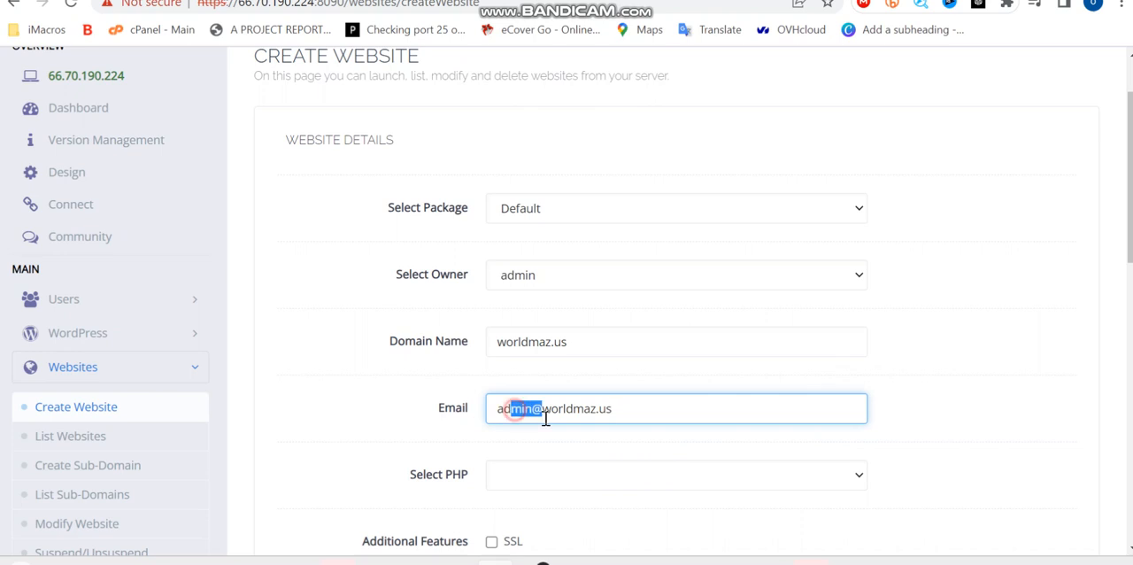
Choose PHP 7.4, enable SSL, DKIM, open_basedir and mail domain, and create the site.
scroll("down", 3)
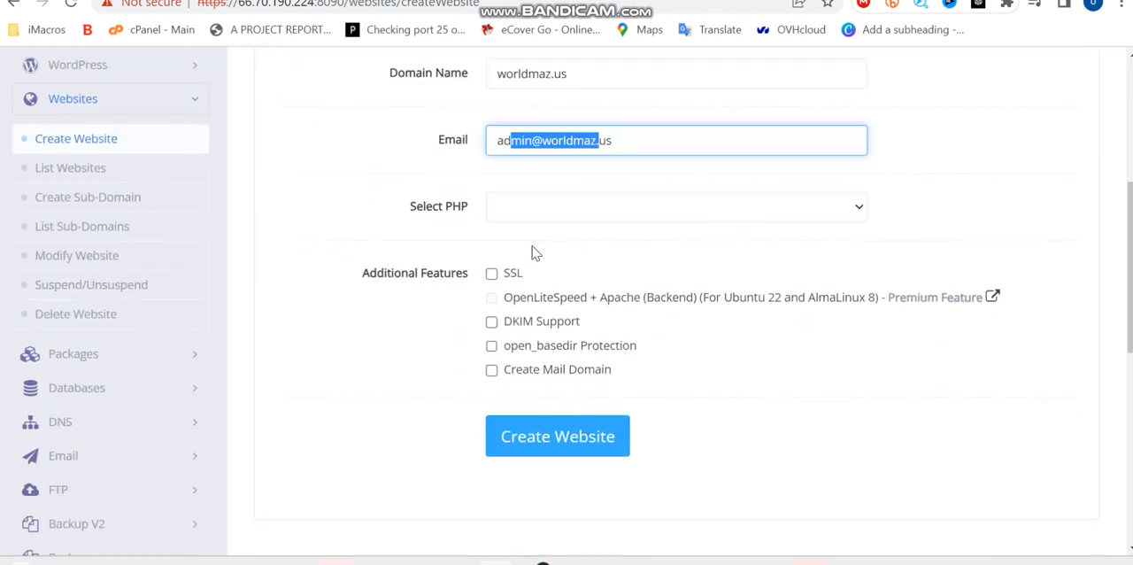
left_click(675, 205)
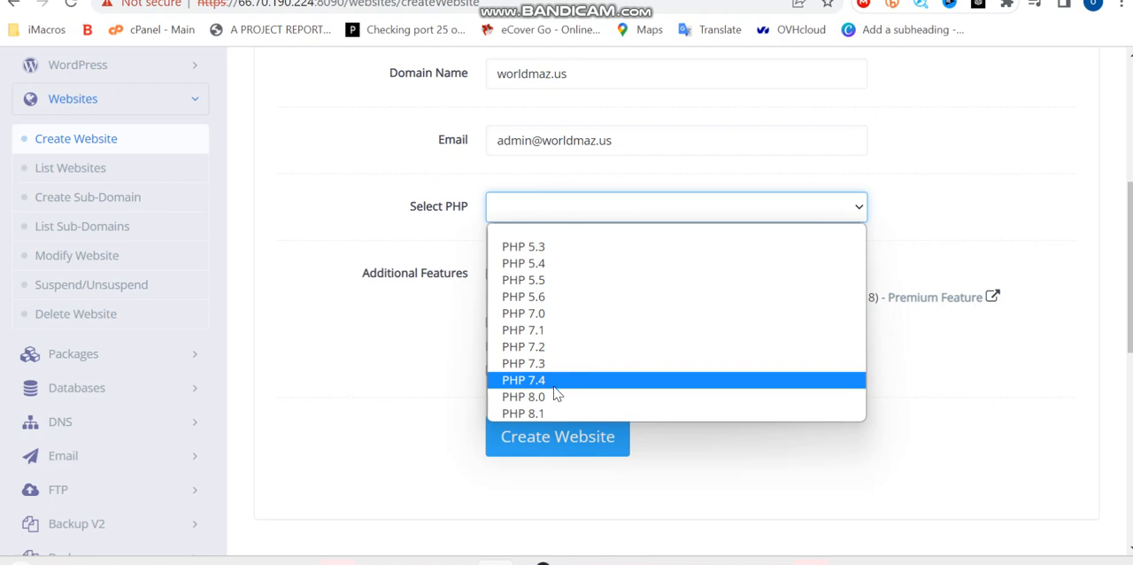
left_click(524, 379)
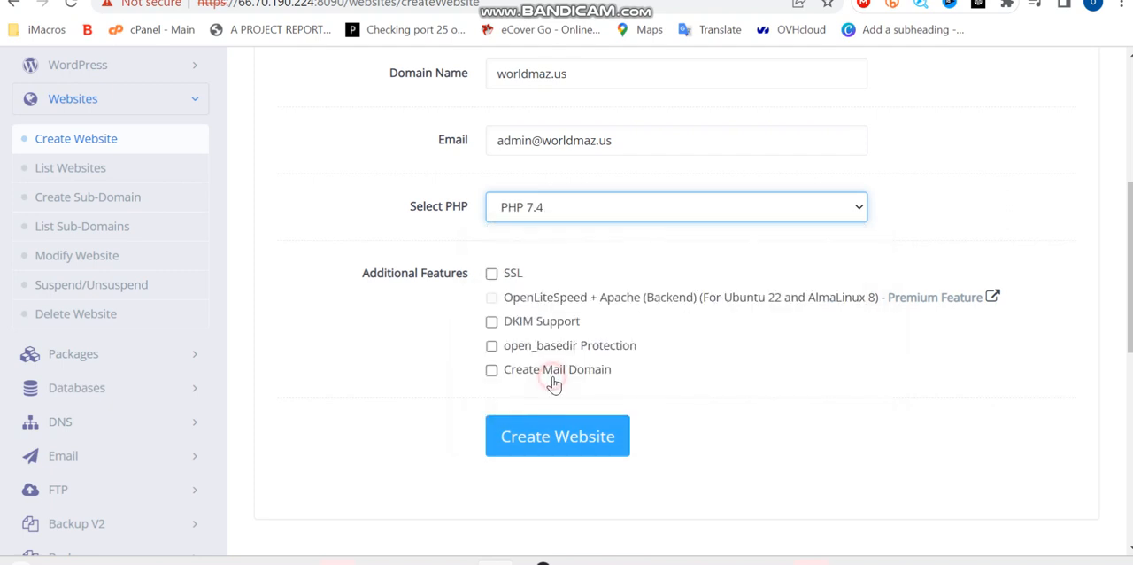
left_click(492, 272)
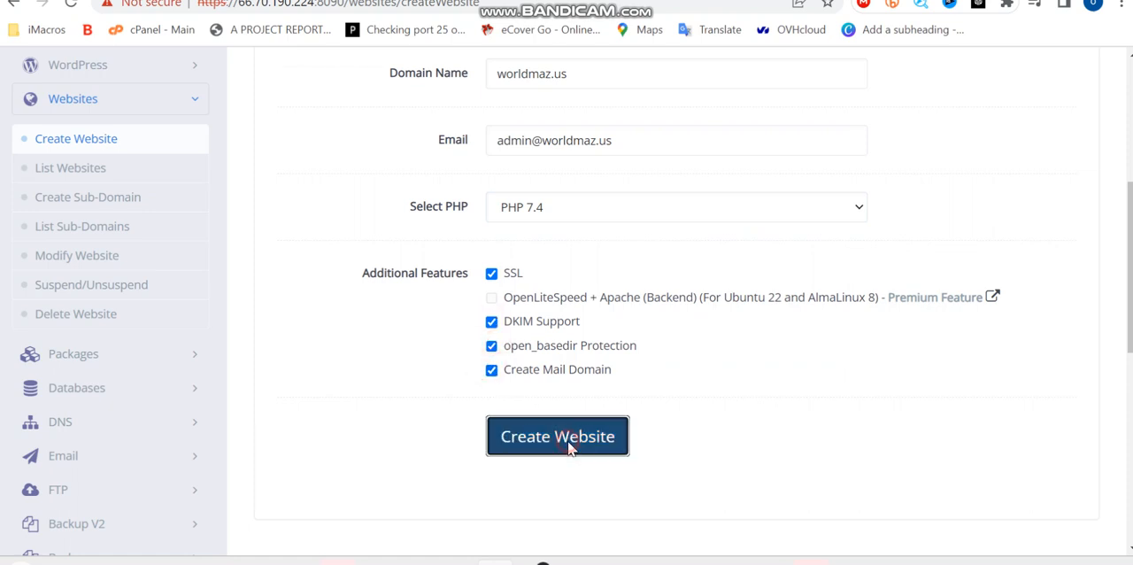
left_click(556, 436)
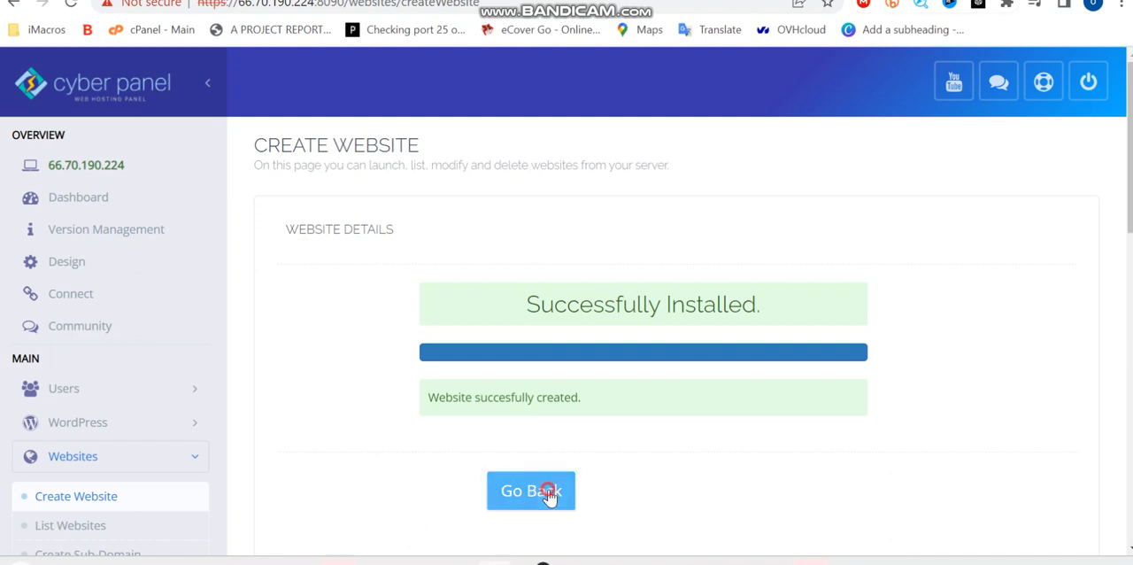
Go to DNS > Create Nameserver and enter the domain worldmaz.us.
left_click(531, 491)
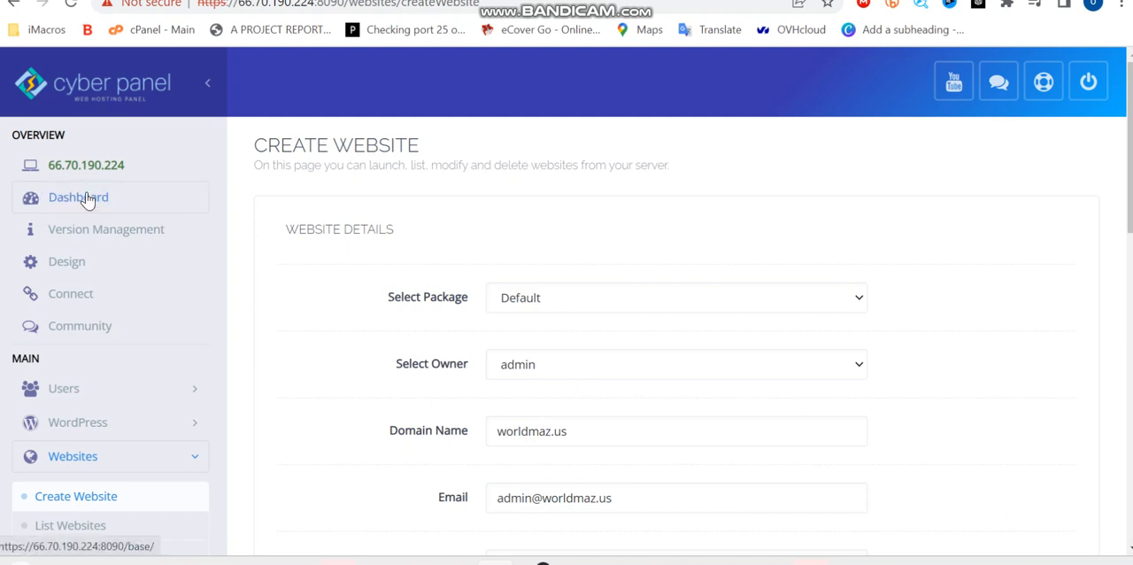
left_click(78, 196)
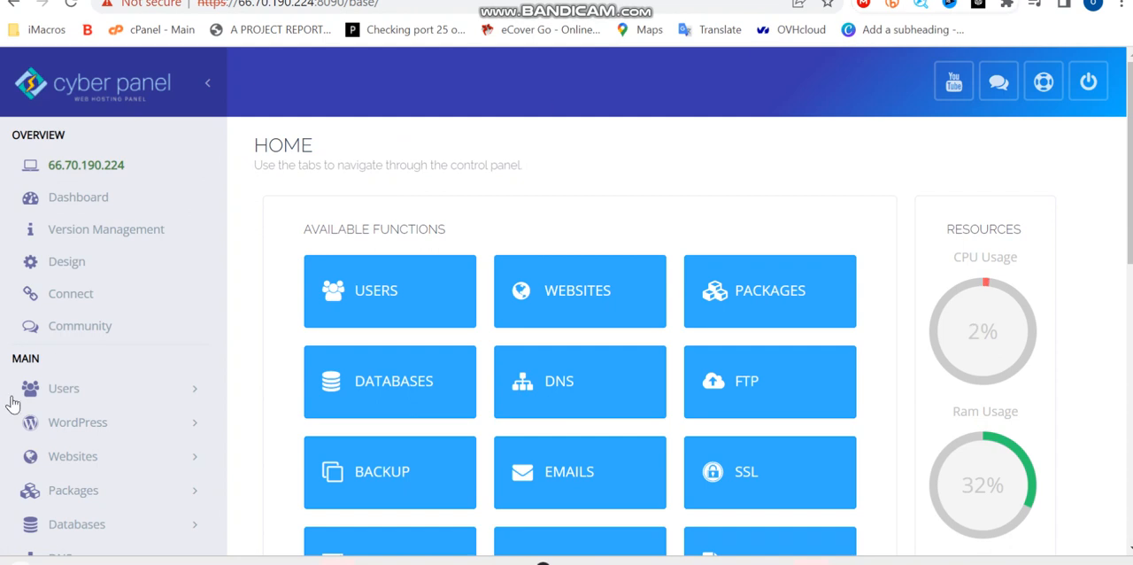
scroll("down", 3)
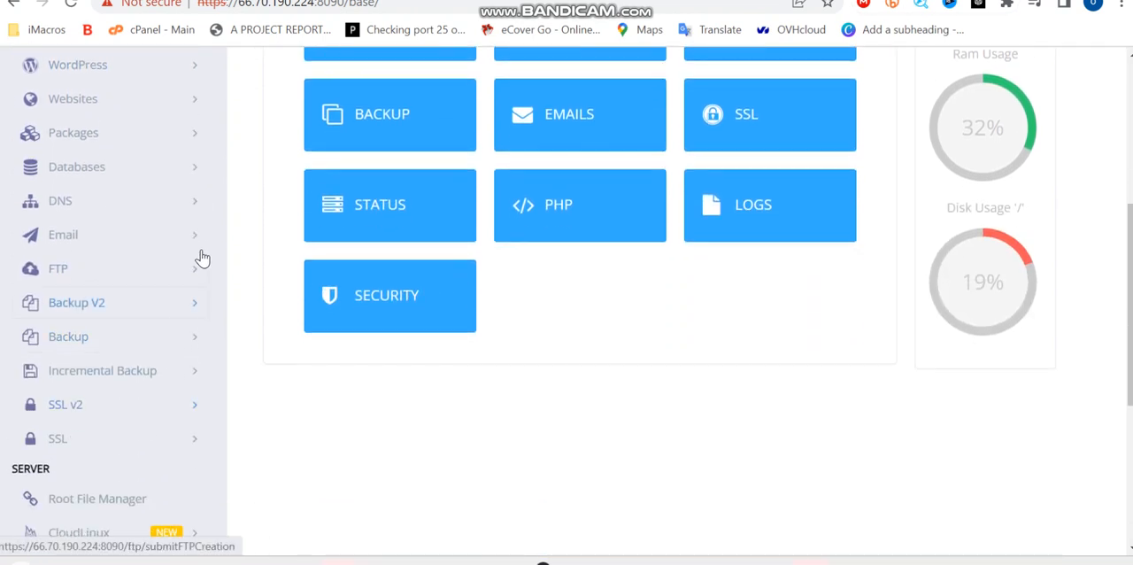
mouse_move(186, 202)
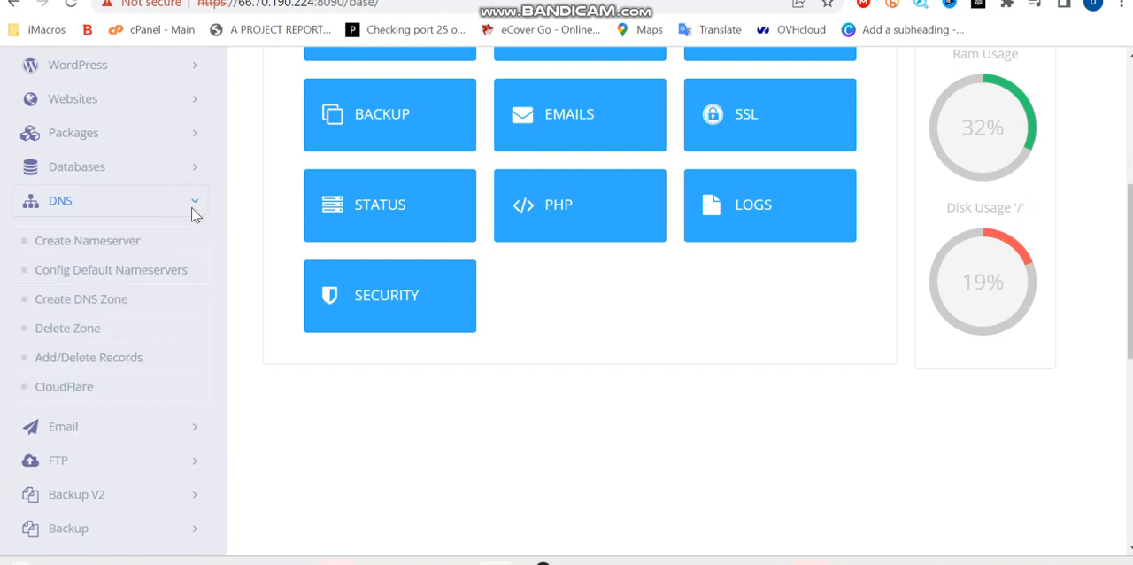
left_click(87, 241)
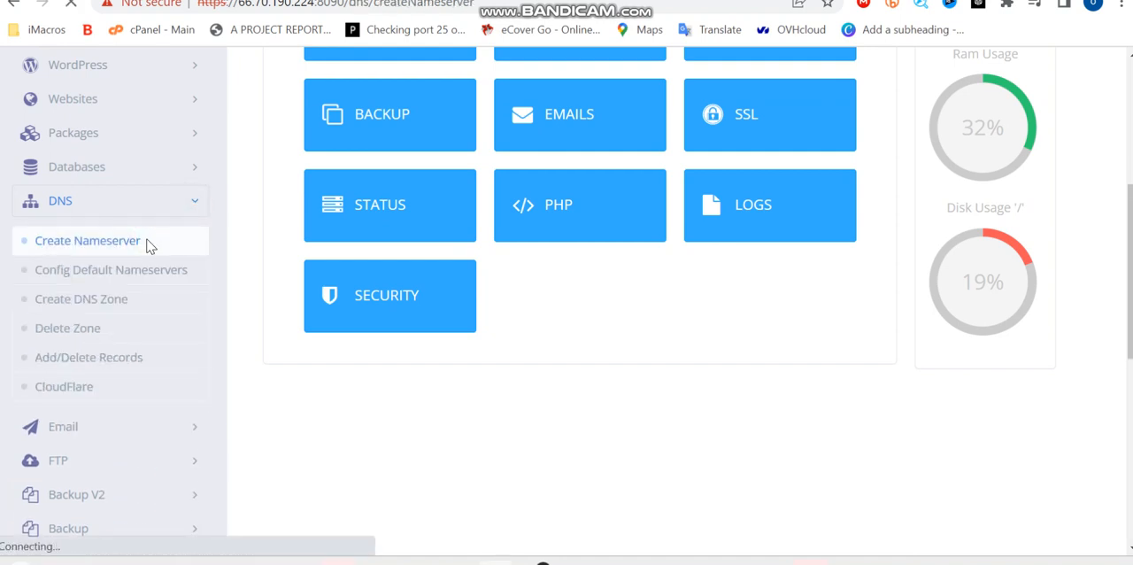
left_click(86, 241)
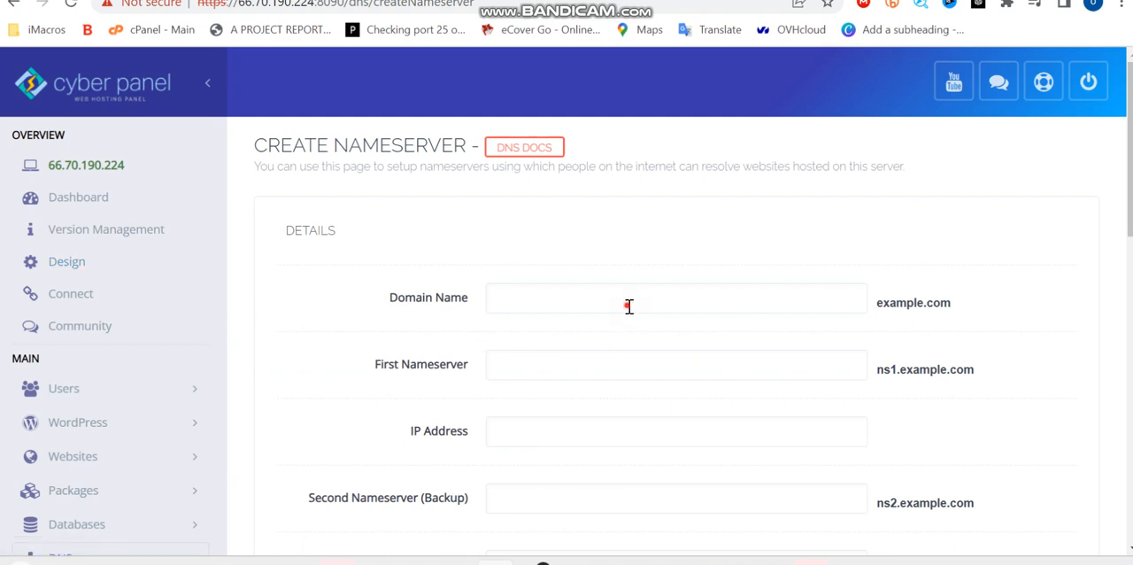
type("worldmaz.us")
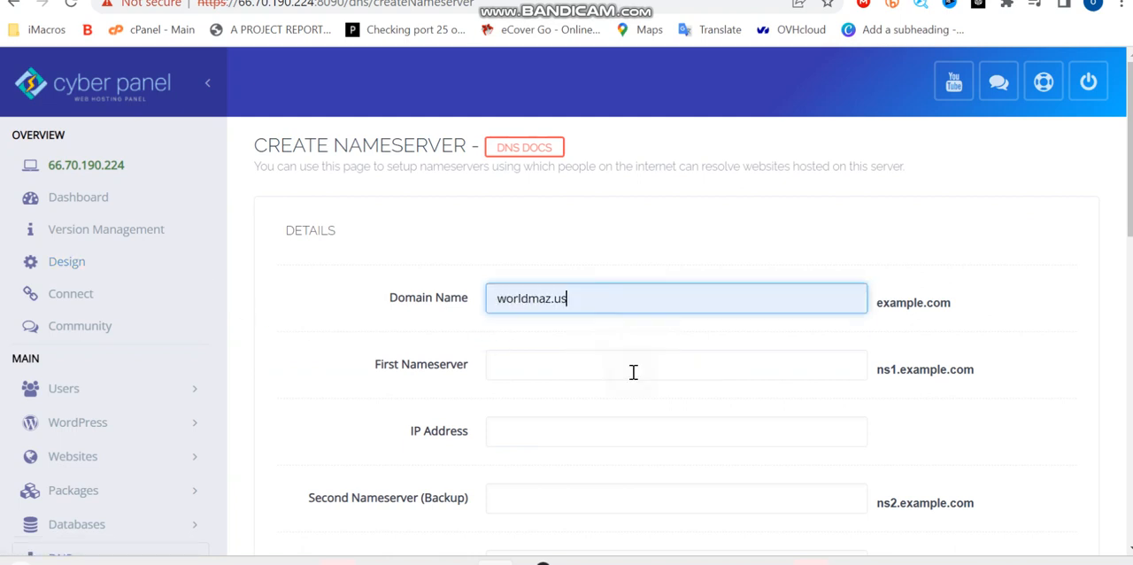
left_click(676, 365)
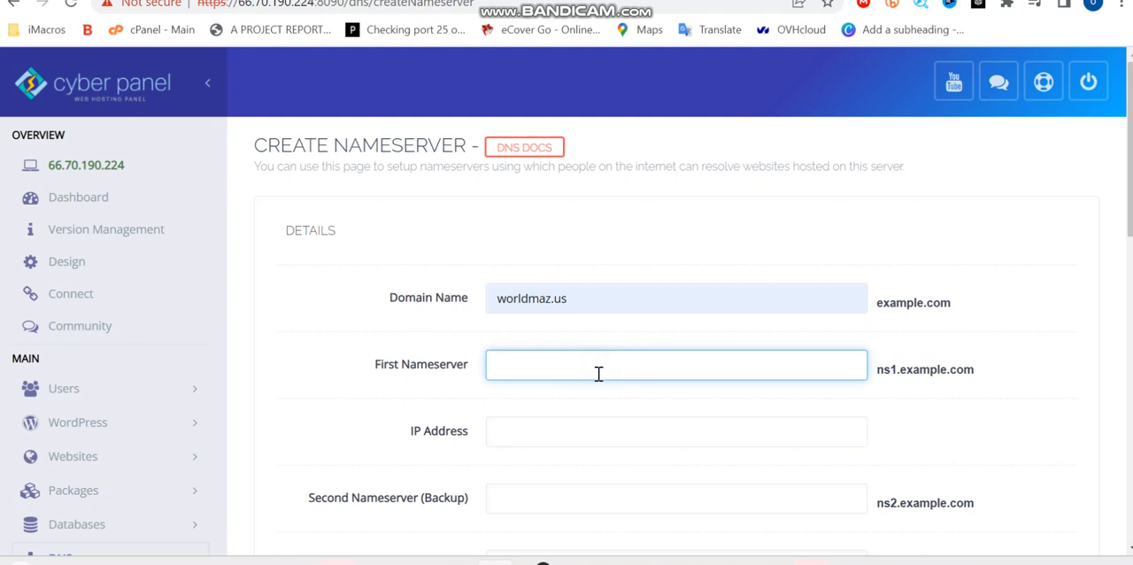
left_click(619, 298)
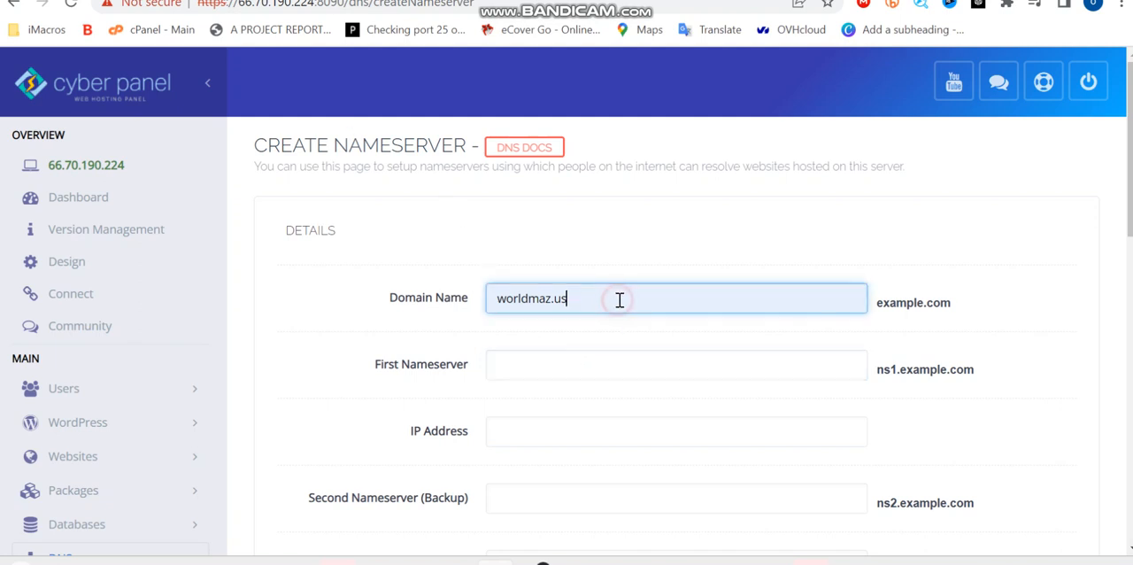
Enter ns1/ns2.worldmaz.us pointing to 66.70.190.224 and create the nameservers.
left_click(677, 364)
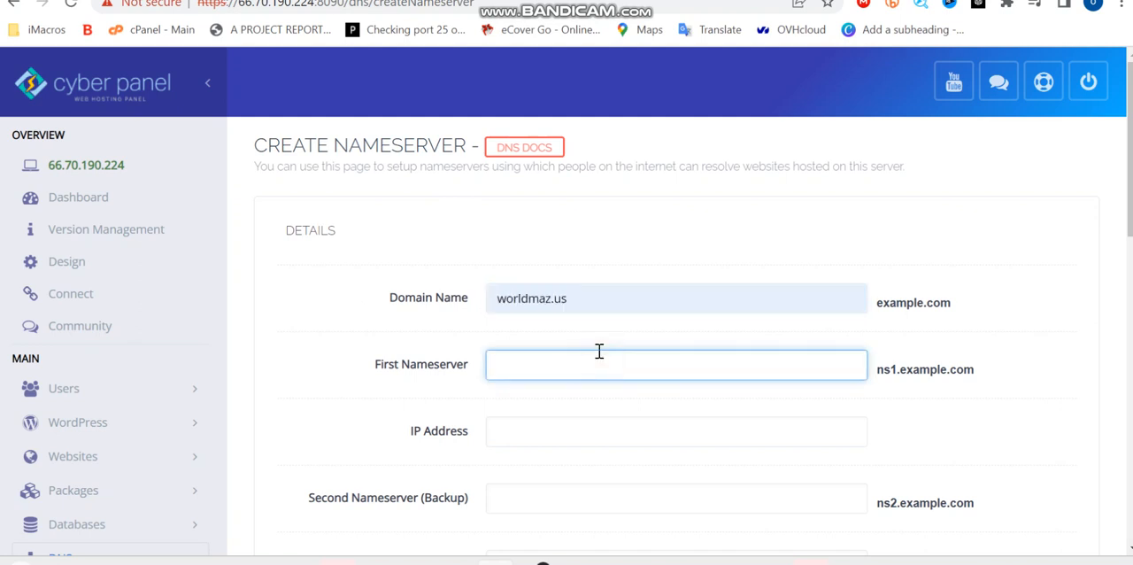
type("ns1.worldmaz.us")
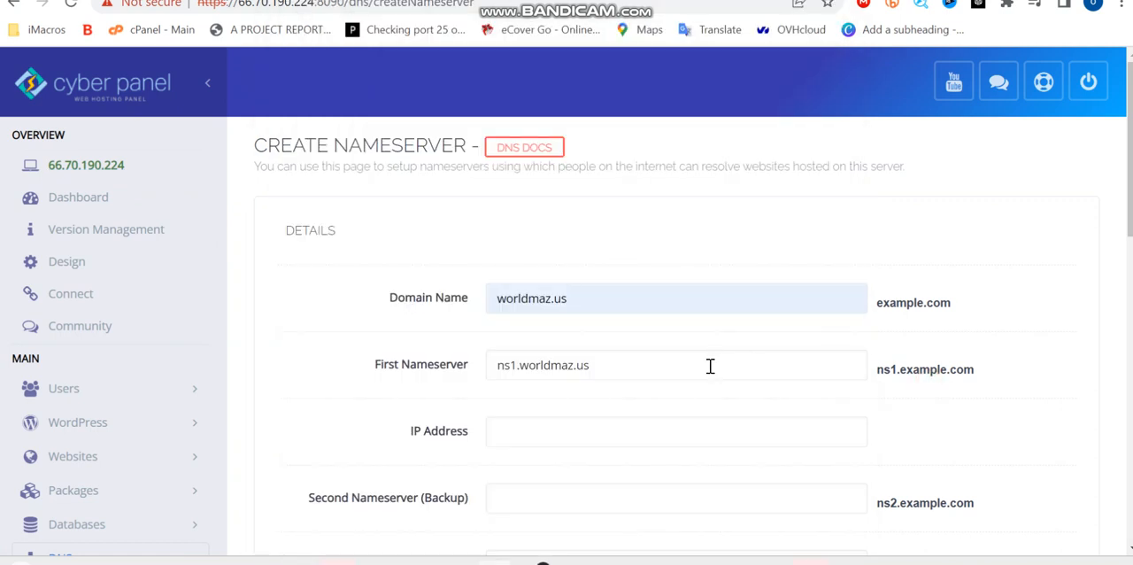
type("66.70.190.224")
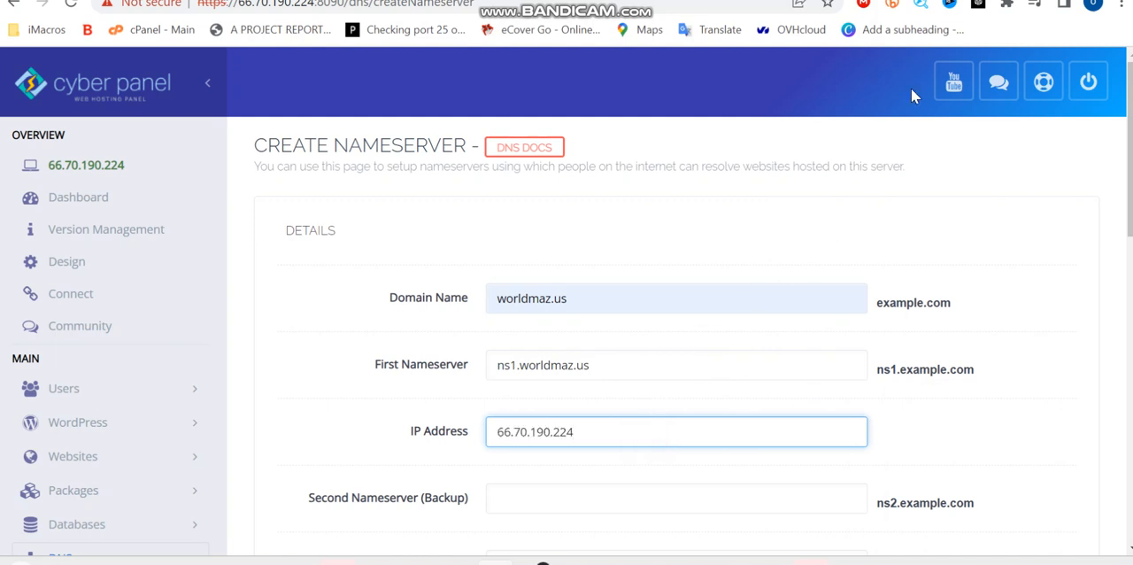
scroll("down", 3)
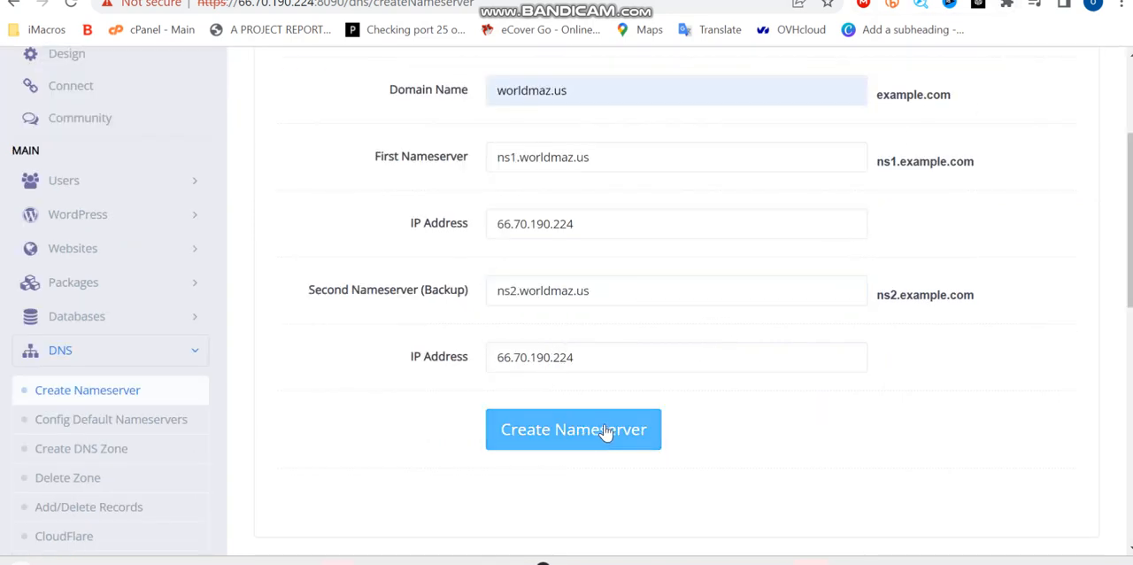
left_click(573, 428)
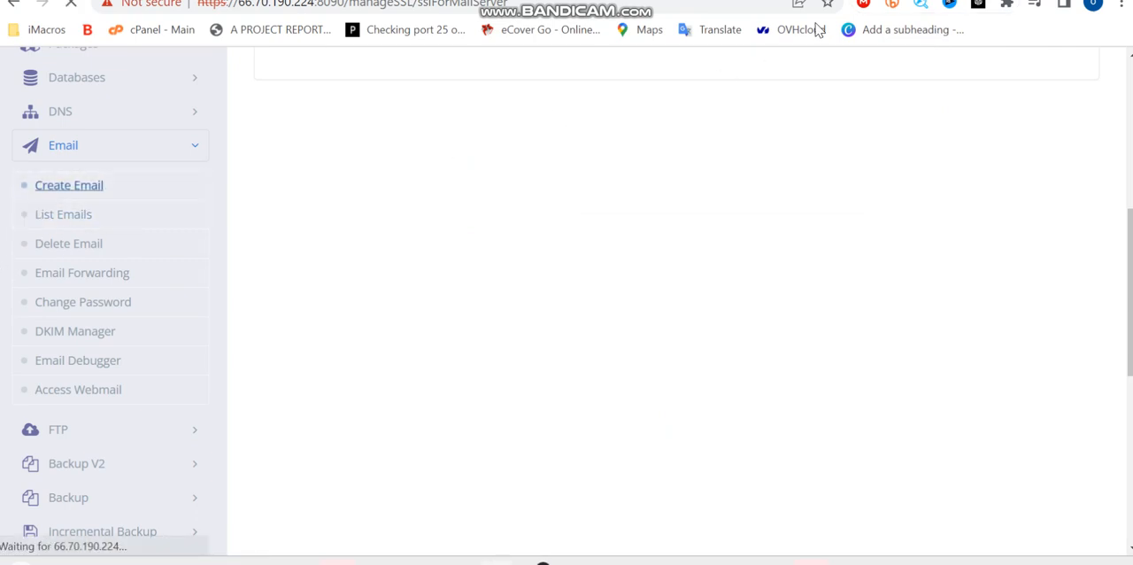
left_click(68, 184)
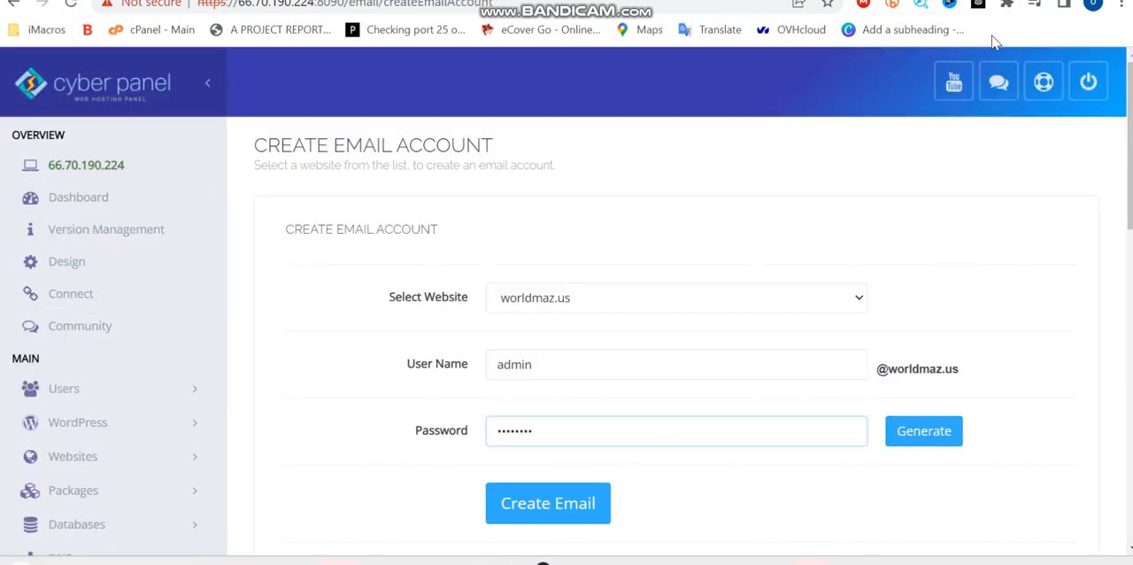
left_click(547, 503)
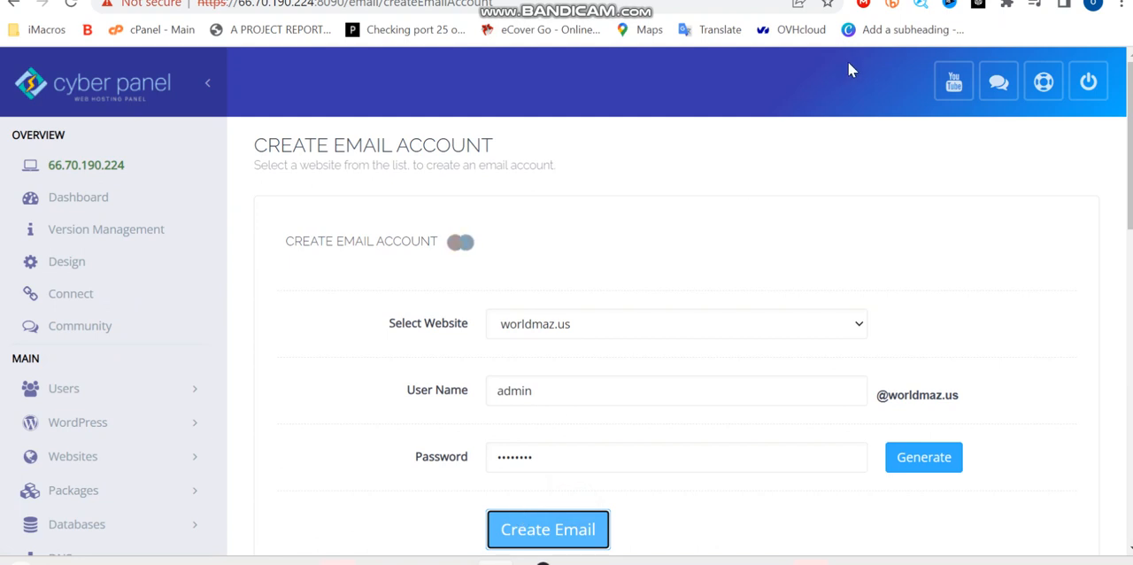
left_click(548, 527)
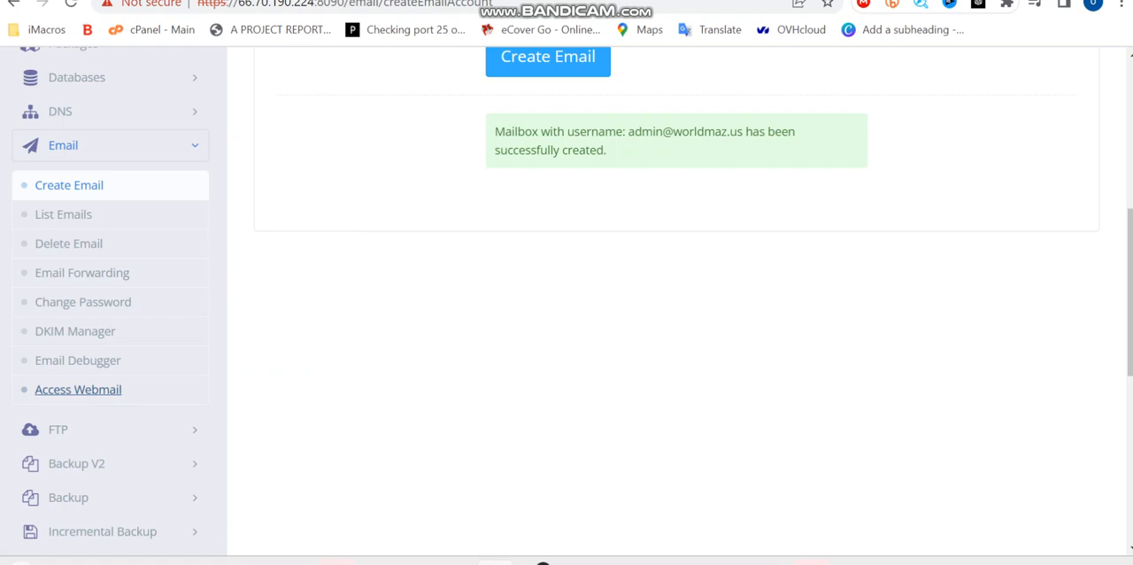
left_click(78, 389)
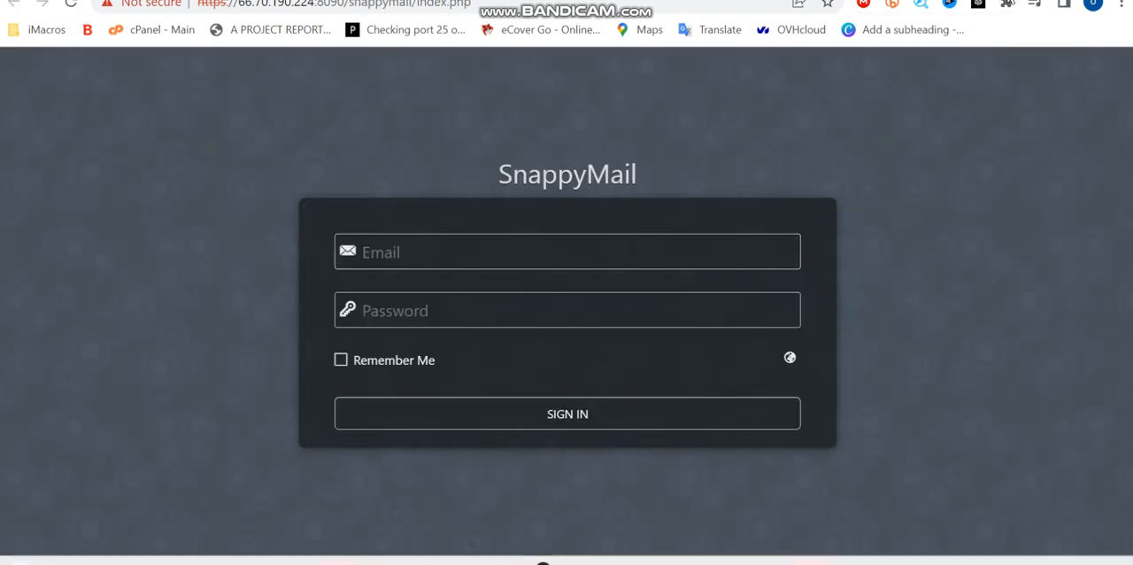
left_click(566, 414)
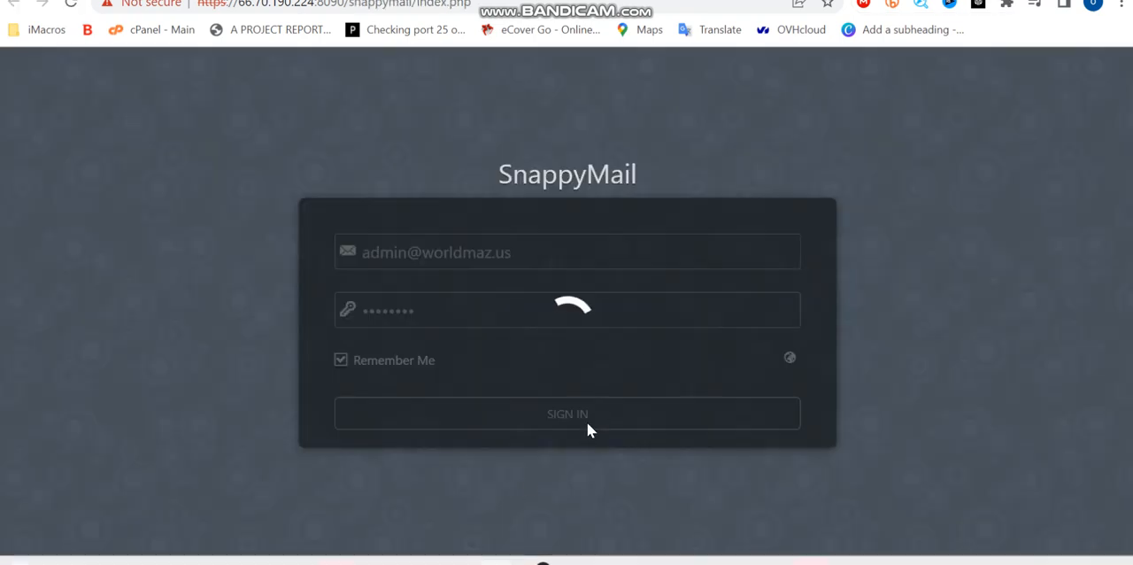
left_click(567, 415)
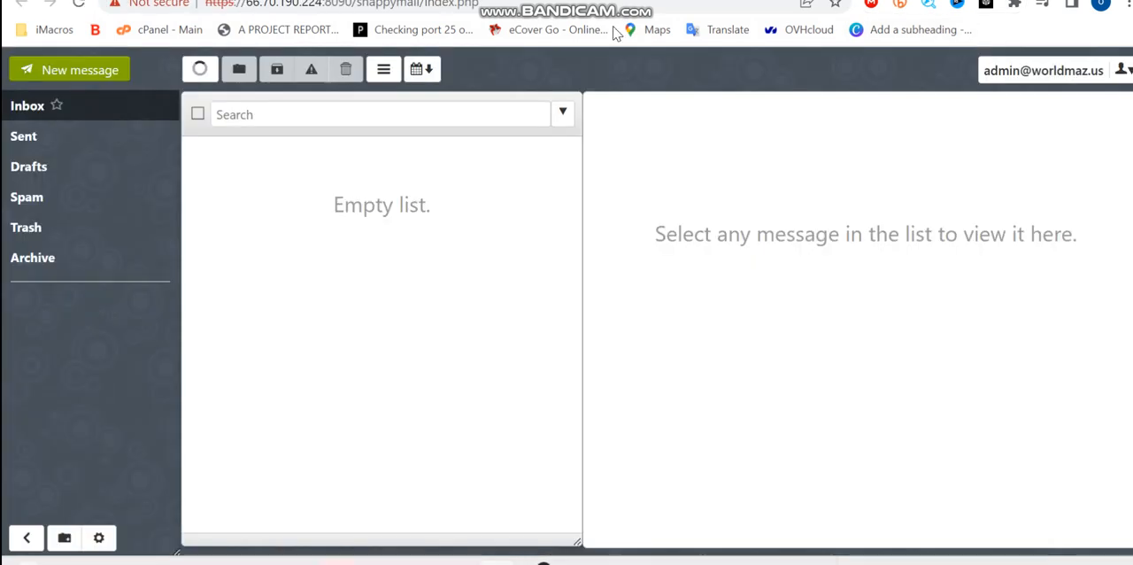
left_click(70, 69)
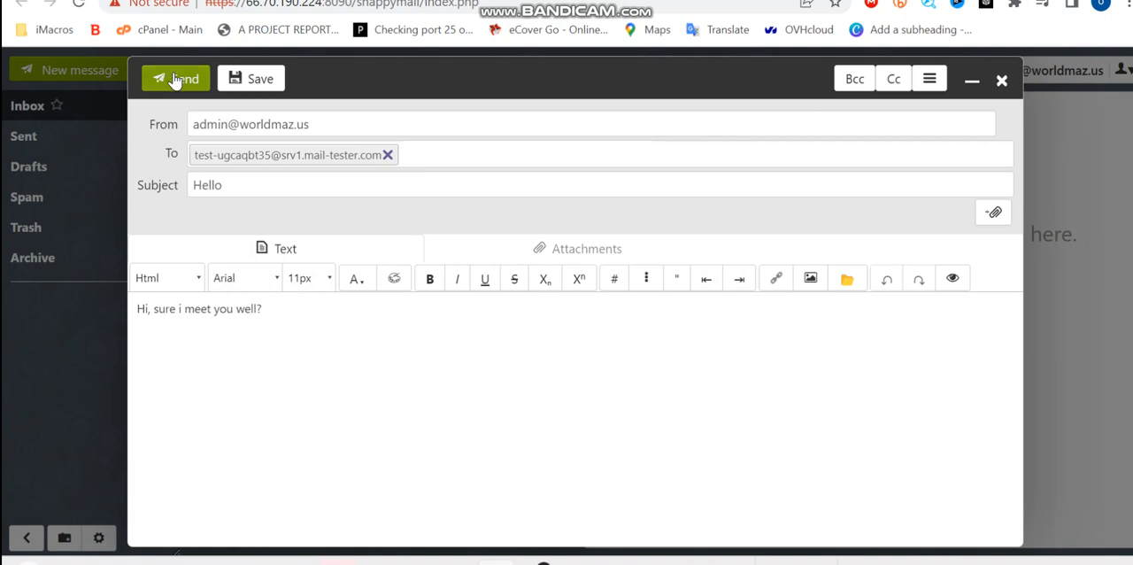
left_click(174, 78)
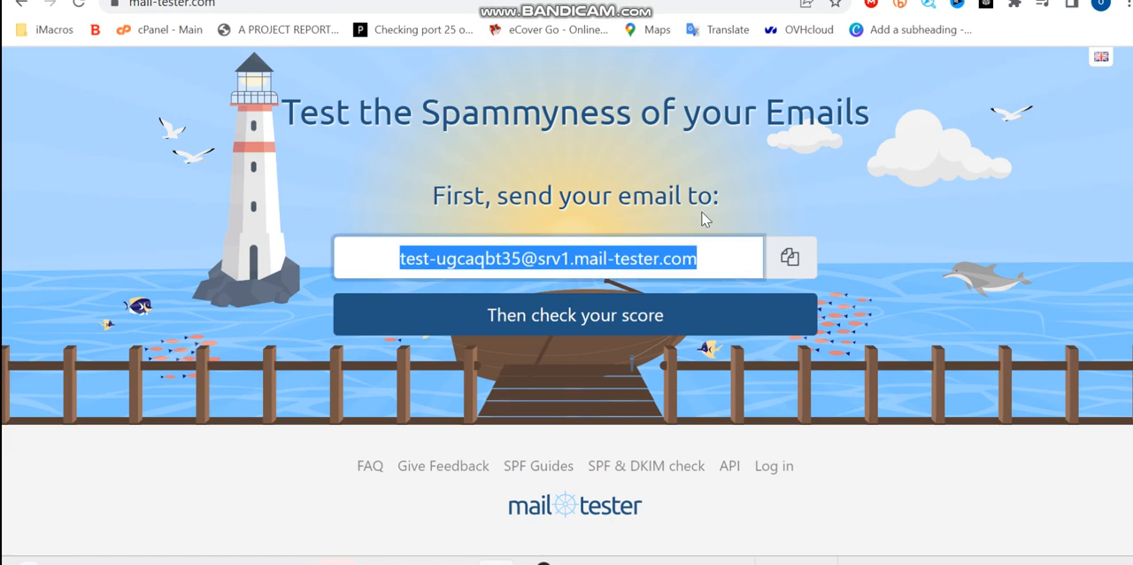
Check the score (10/10) and expand the SpamAssassin details for the Hello message.
left_click(574, 316)
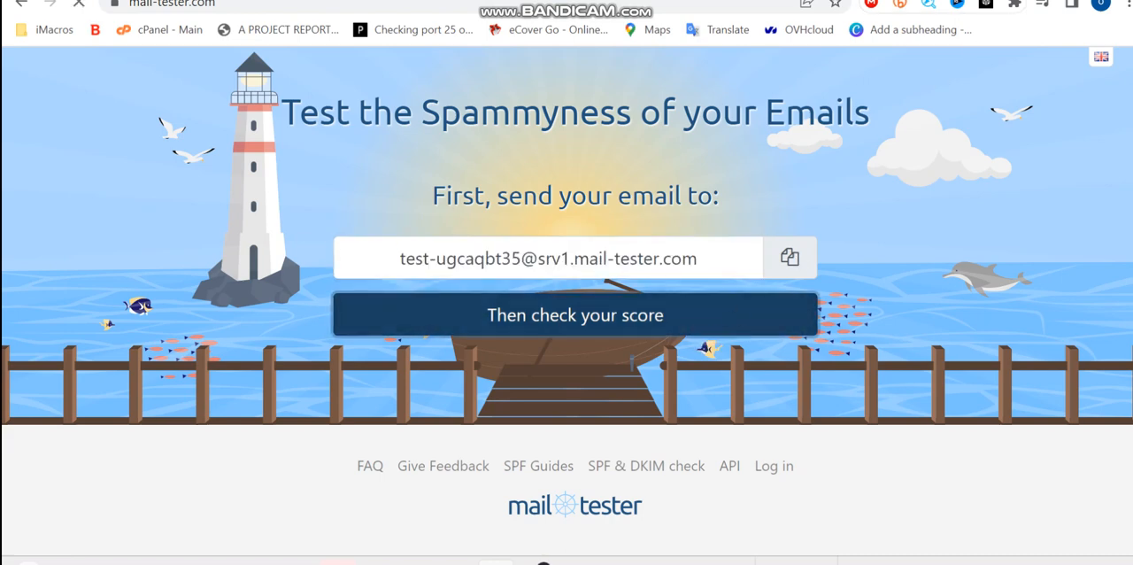
left_click(575, 315)
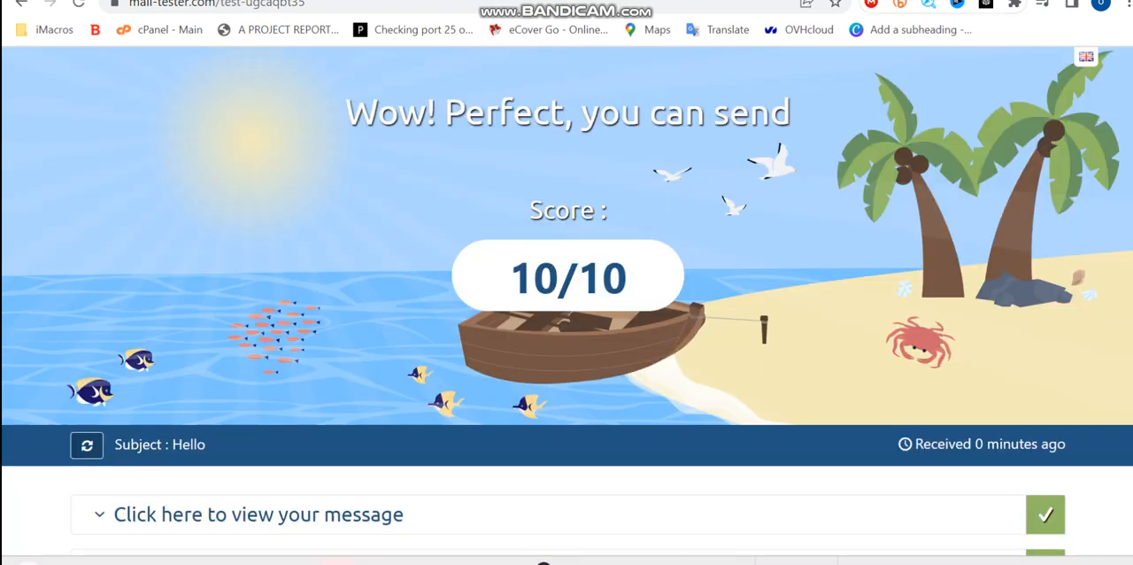
scroll("down", 3)
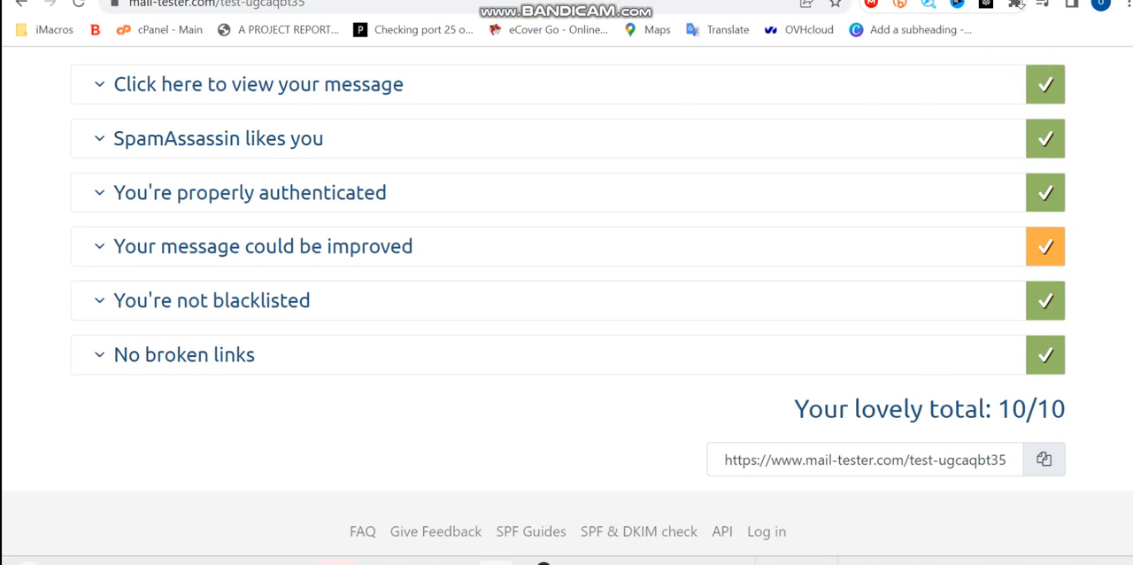
mouse_move(970, 230)
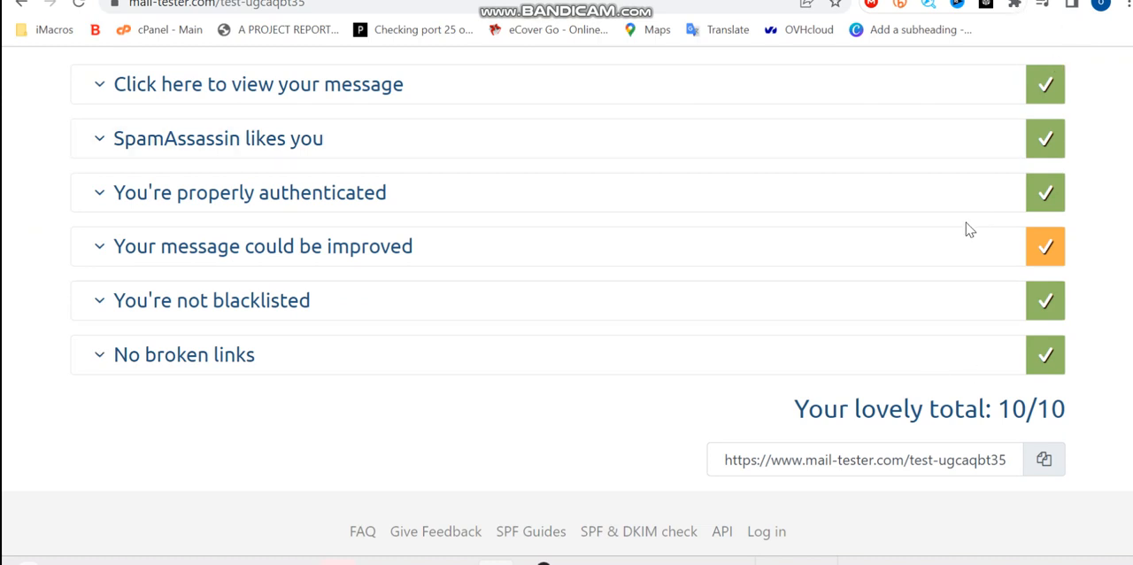
left_click(218, 138)
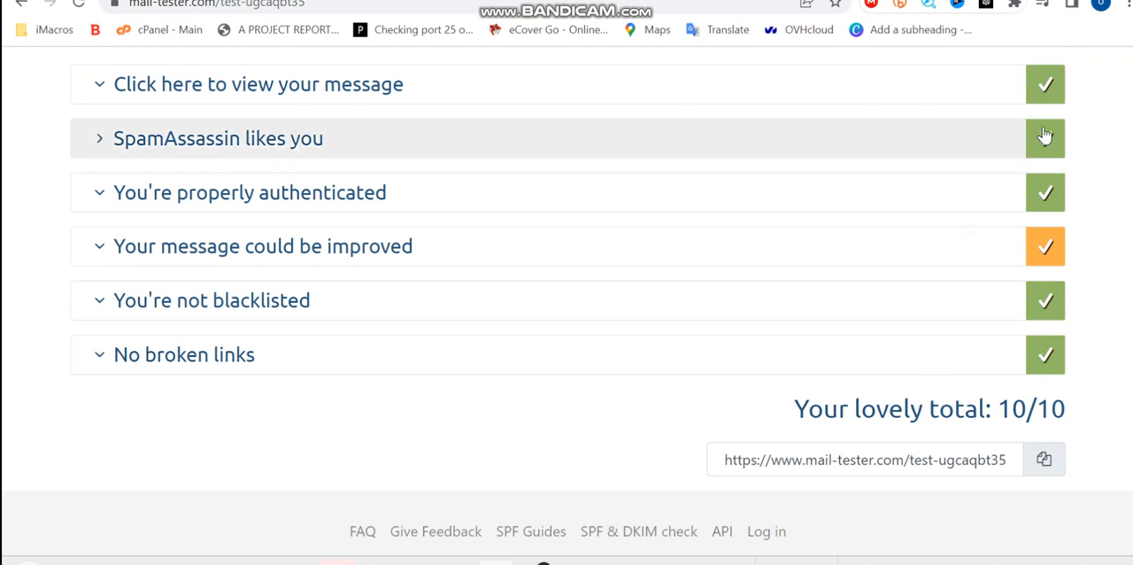